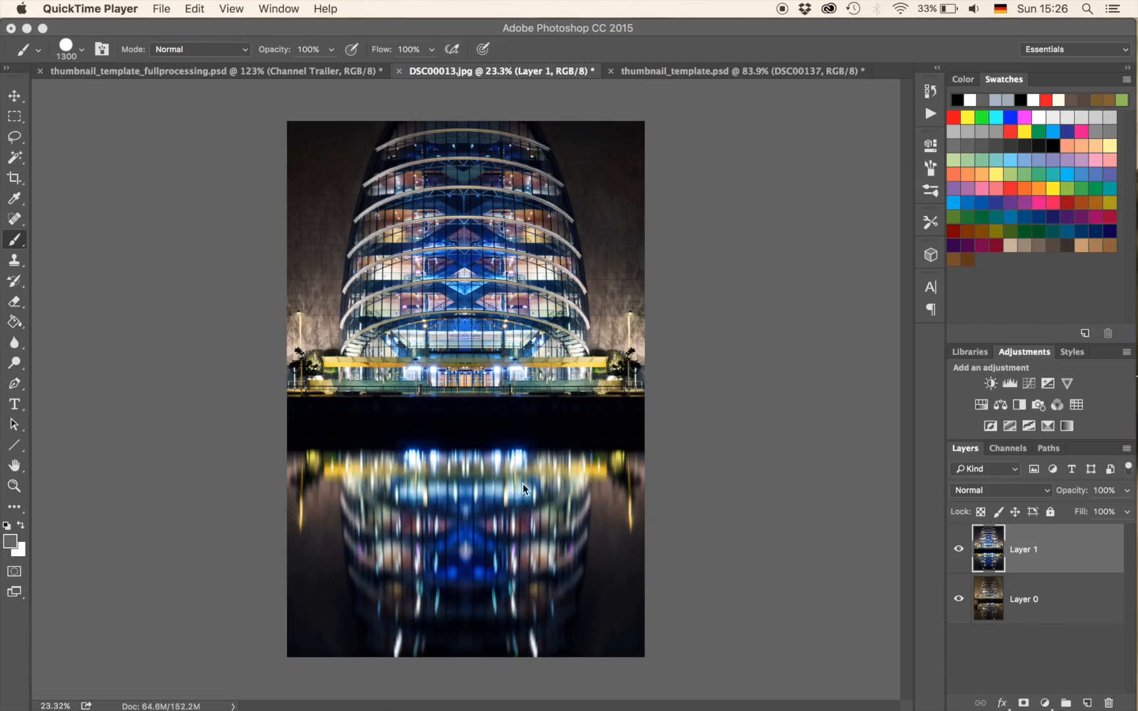
pyautogui.moveTo(347, 245)
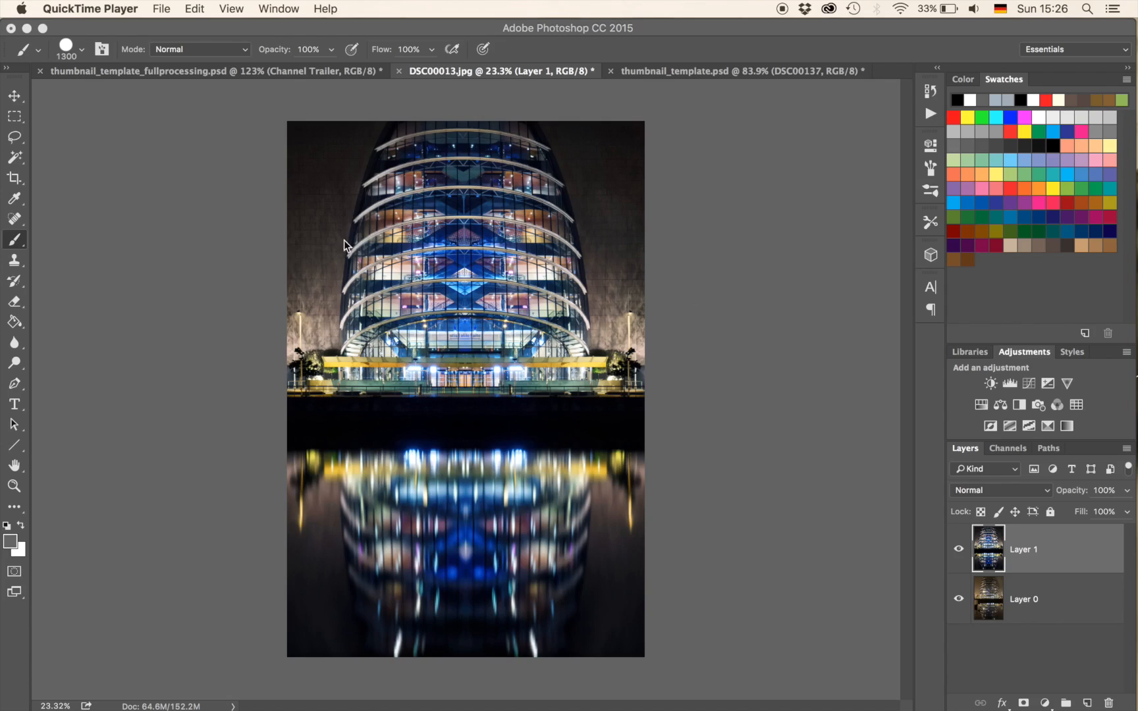
pyautogui.moveTo(329, 541)
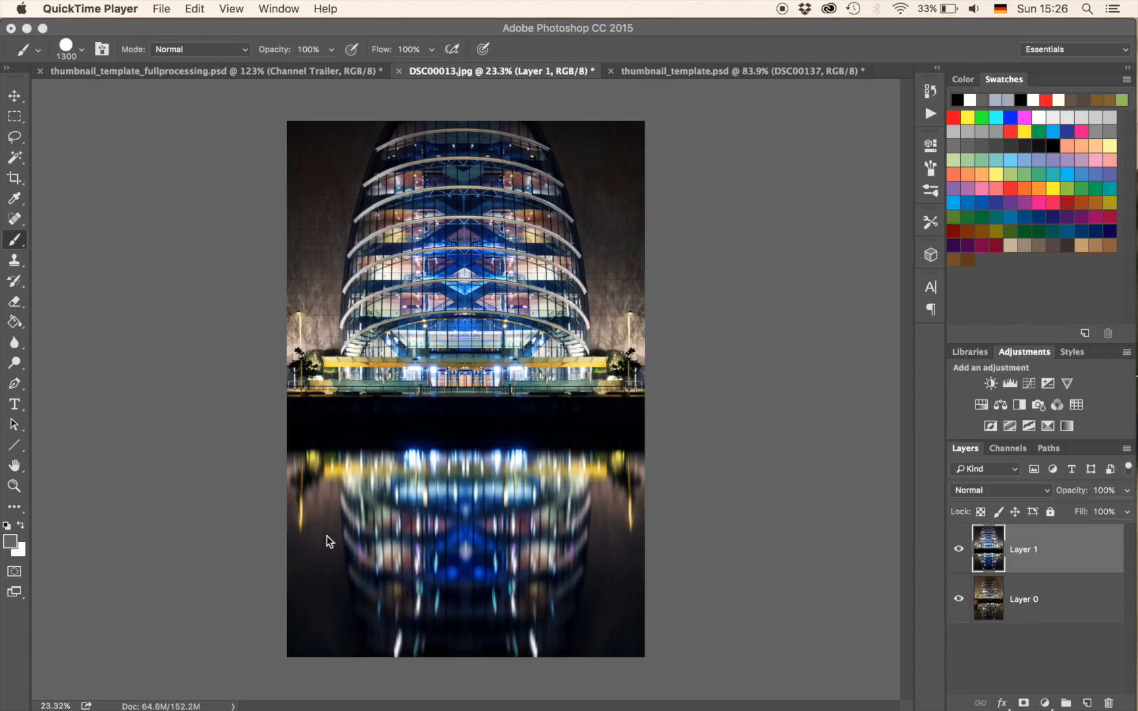
pyautogui.moveTo(920, 523)
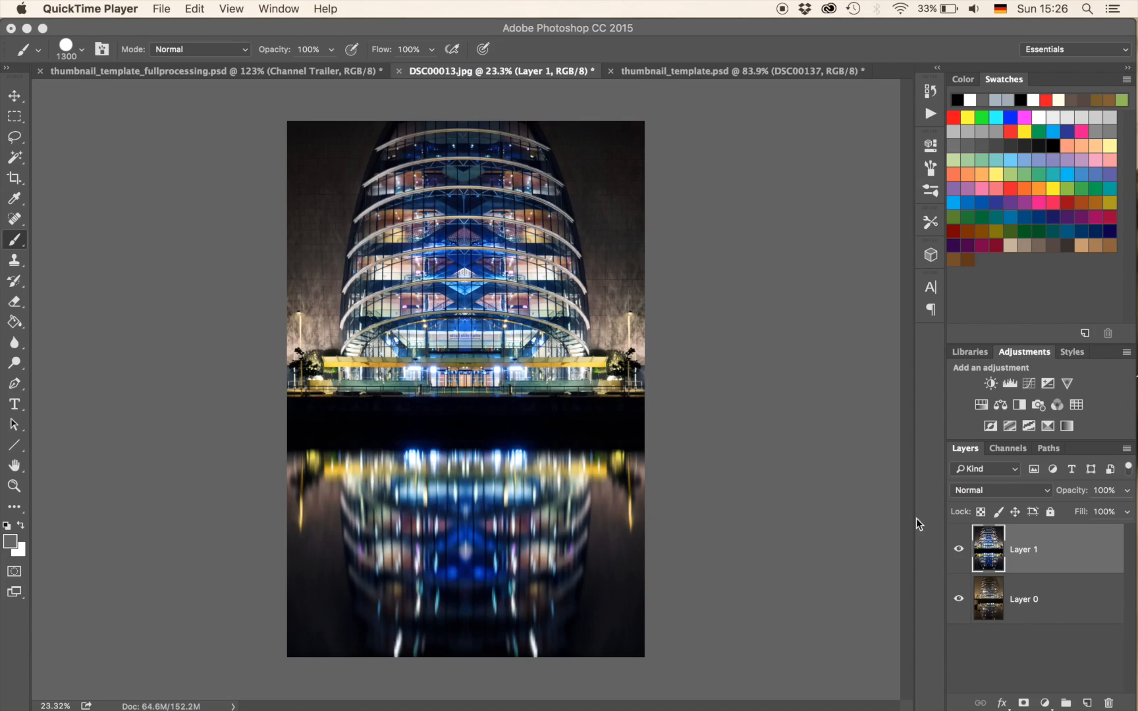
pyautogui.moveTo(957, 553)
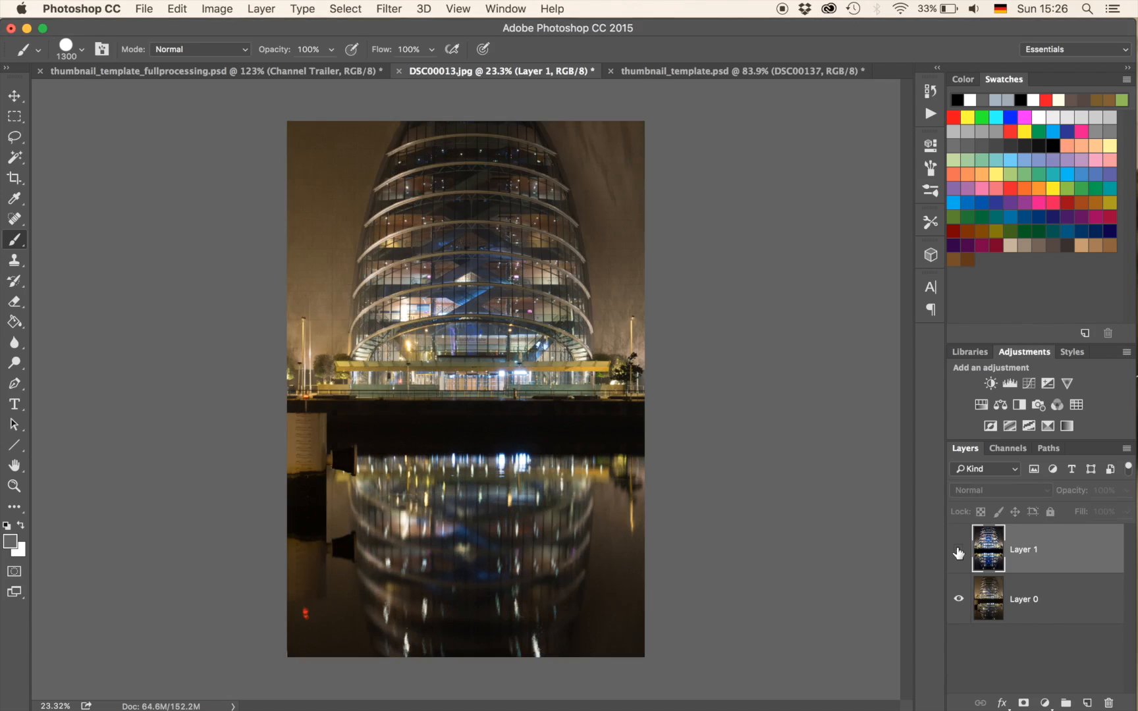
# Hide Layer 1 so the warmer original night photo on Layer 0 shows.
pyautogui.click(958, 550)
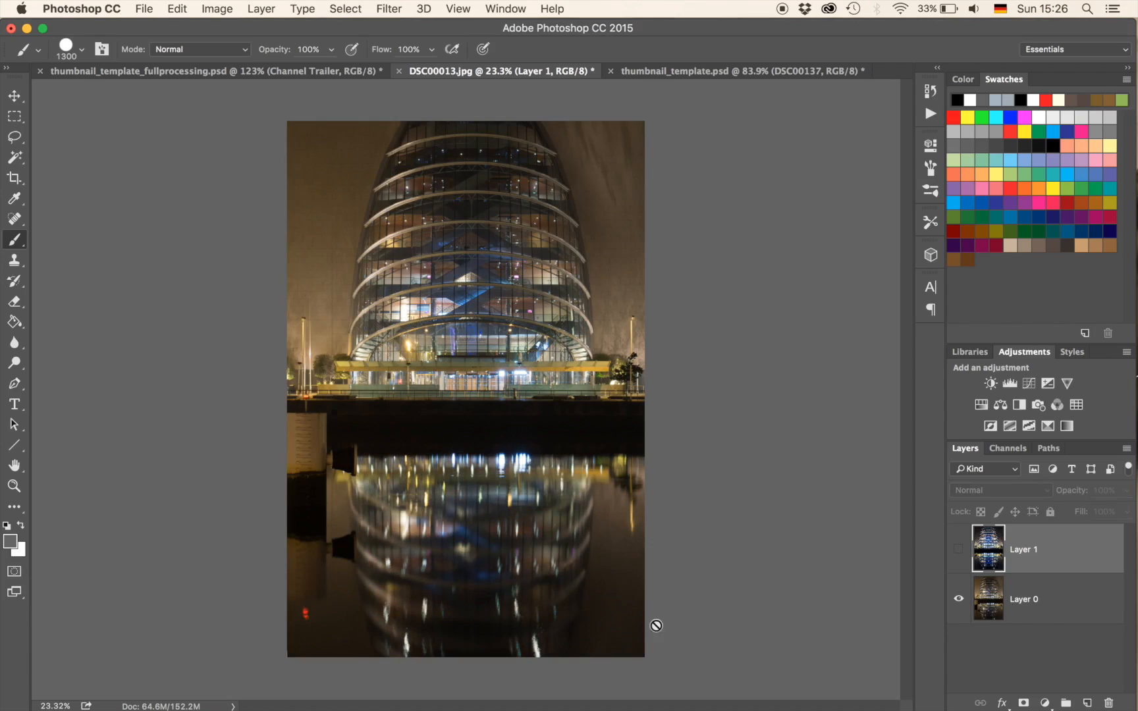
# Show Layer 1 again and give it an all-white layer mask.
pyautogui.click(957, 550)
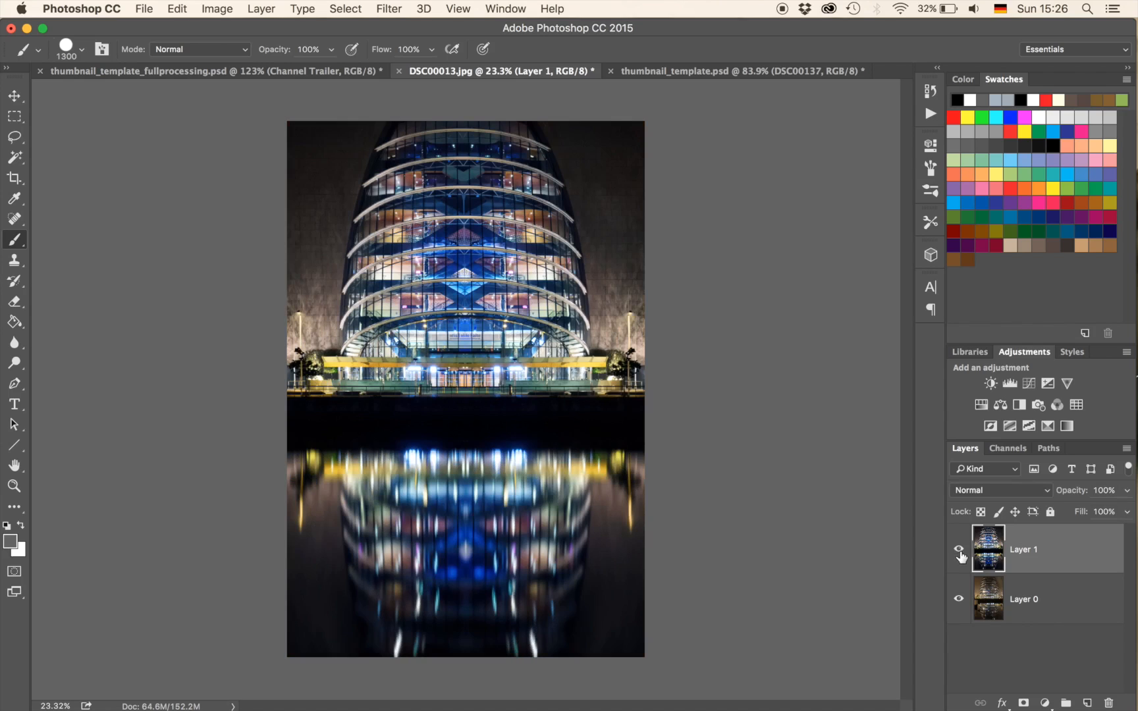
pyautogui.moveTo(988, 548)
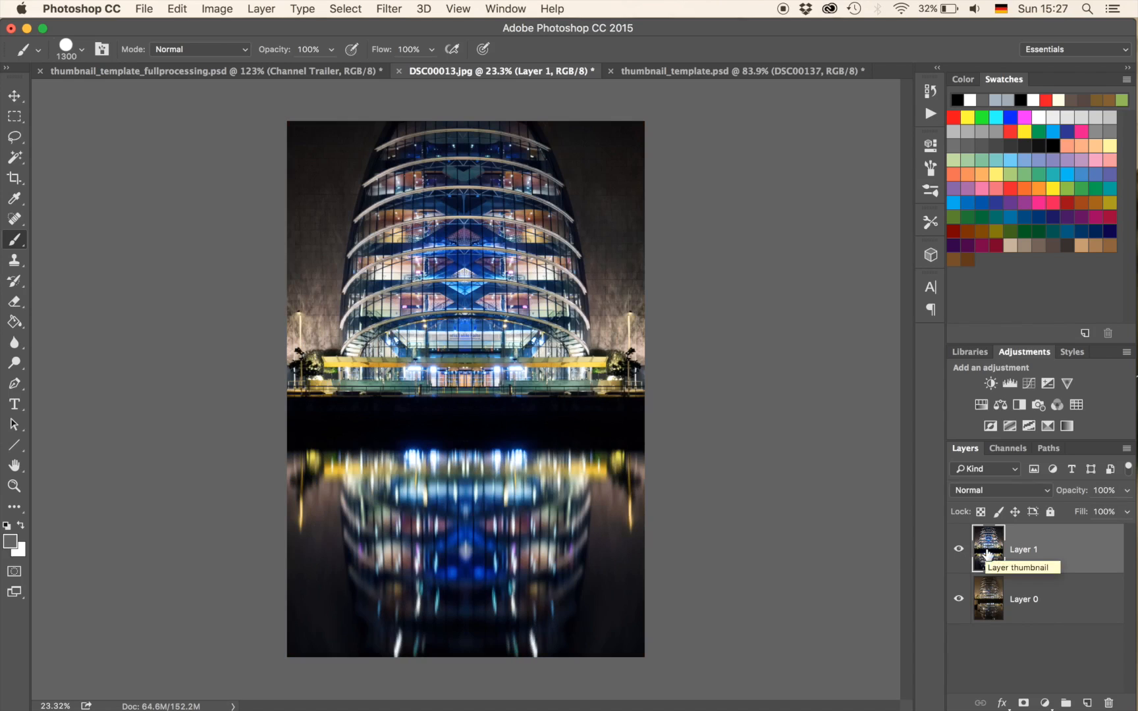
pyautogui.moveTo(1023, 707)
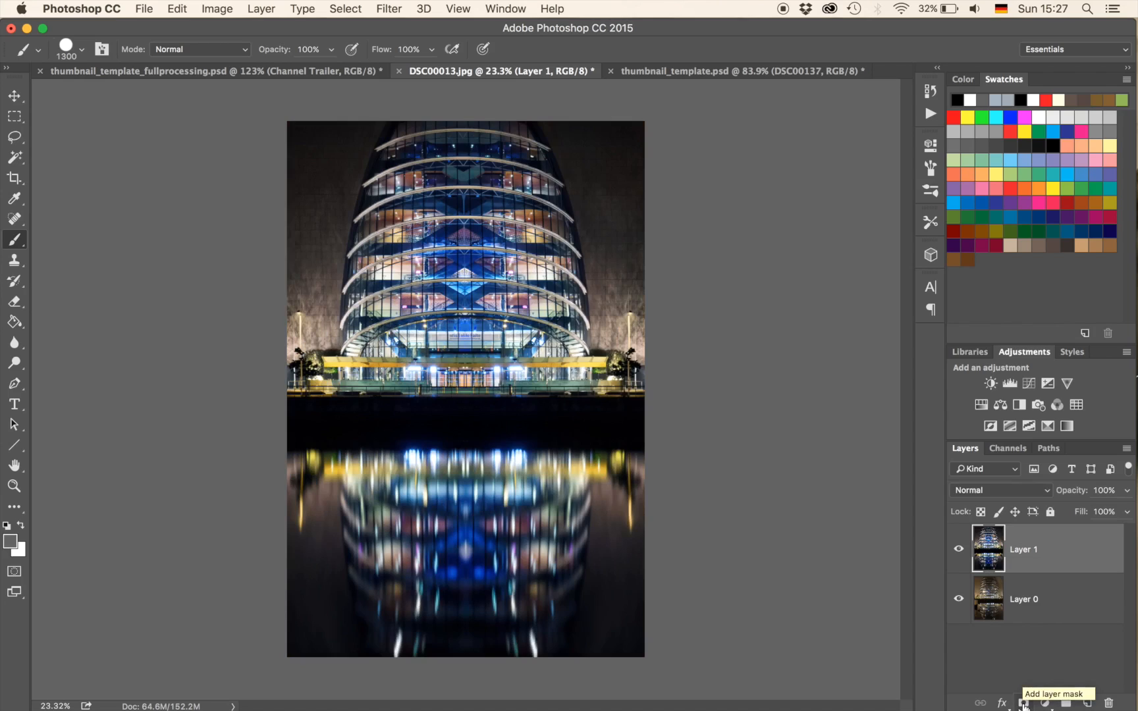
pyautogui.click(1024, 702)
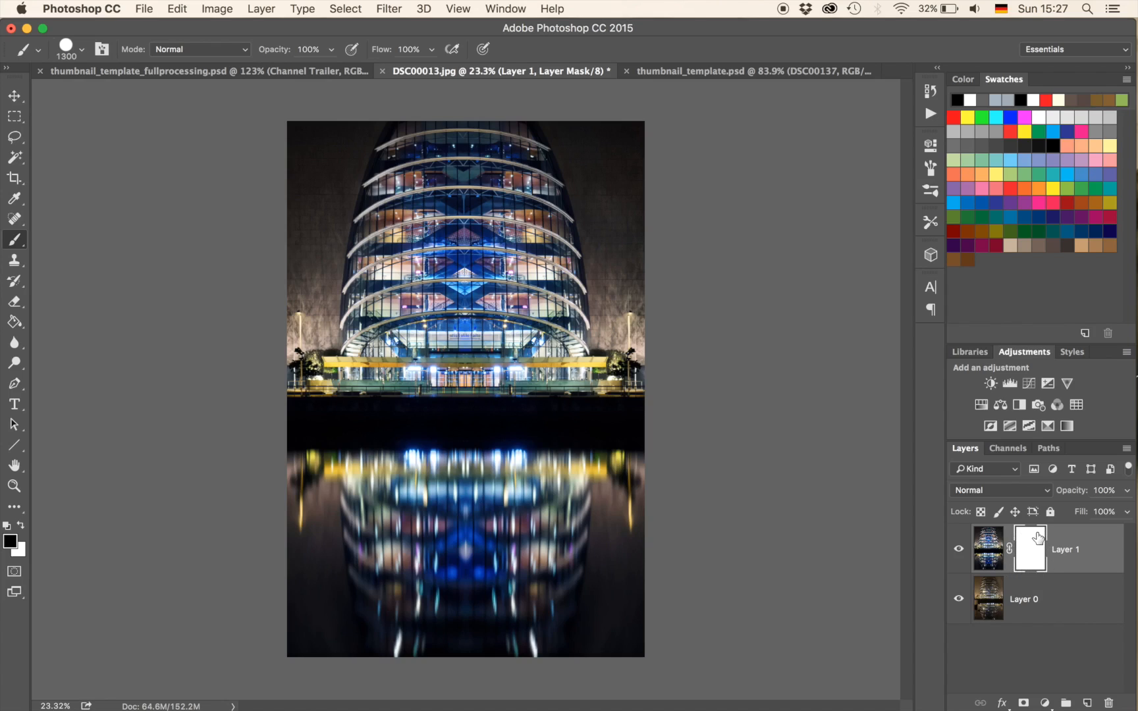
pyautogui.moveTo(985, 549)
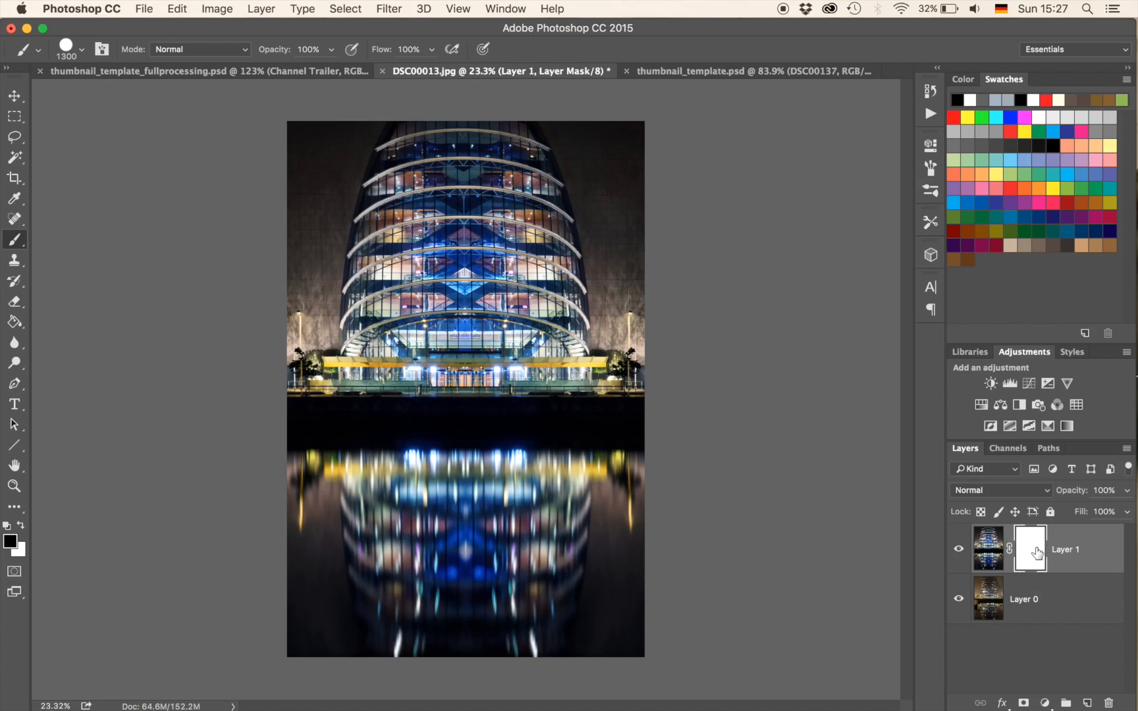
pyautogui.moveTo(1029, 548)
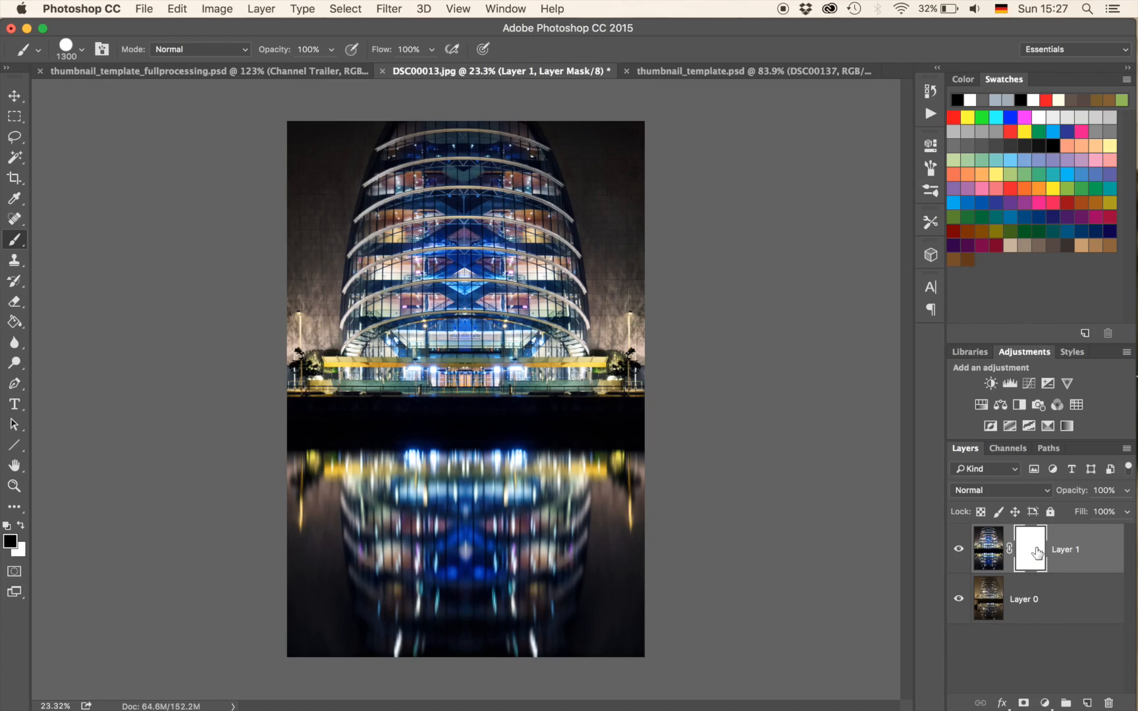
pyautogui.moveTo(1040, 550)
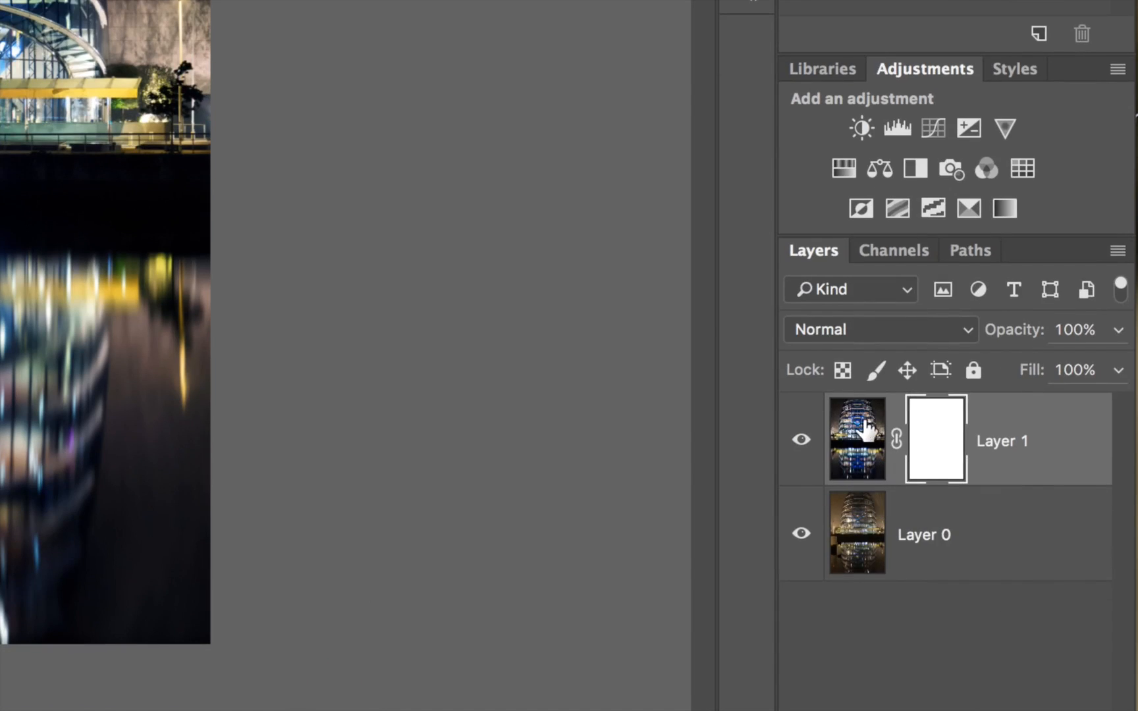
pyautogui.moveTo(858, 438)
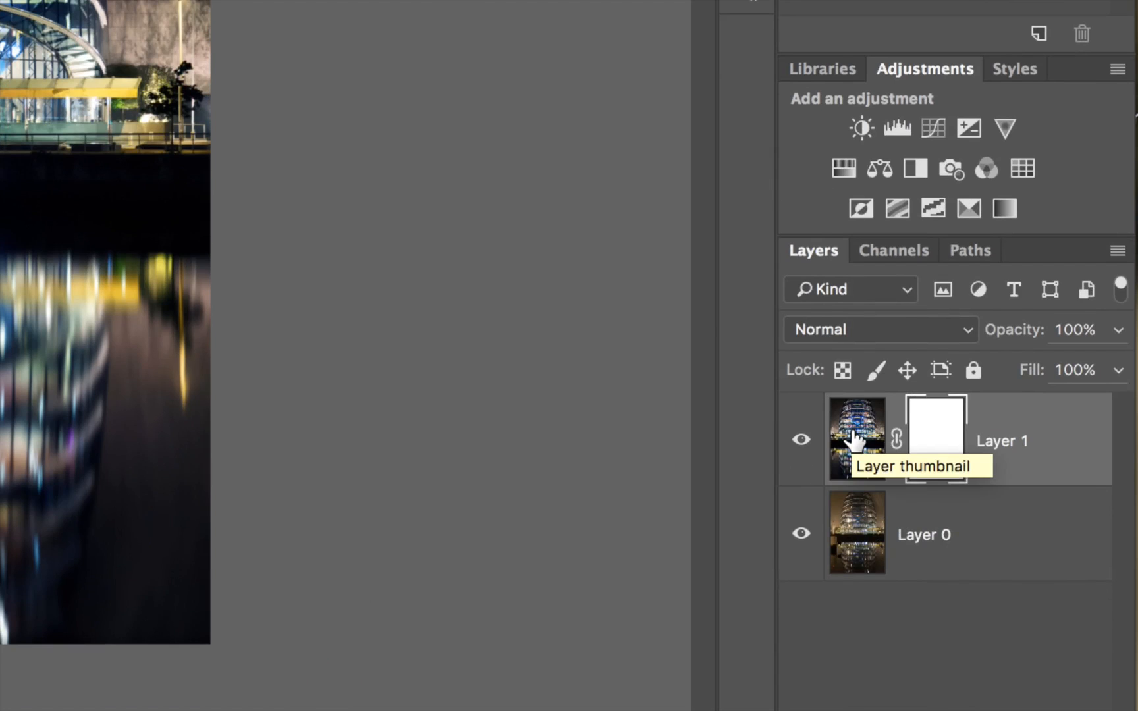
pyautogui.moveTo(537, 364)
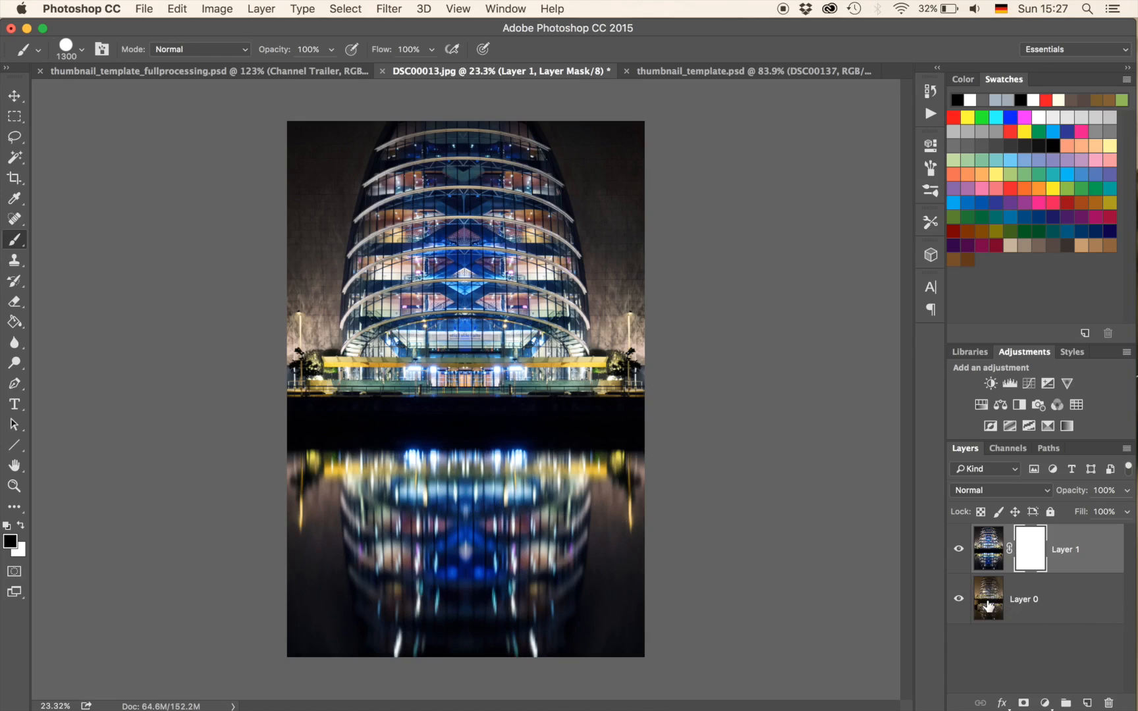
pyautogui.moveTo(771, 526)
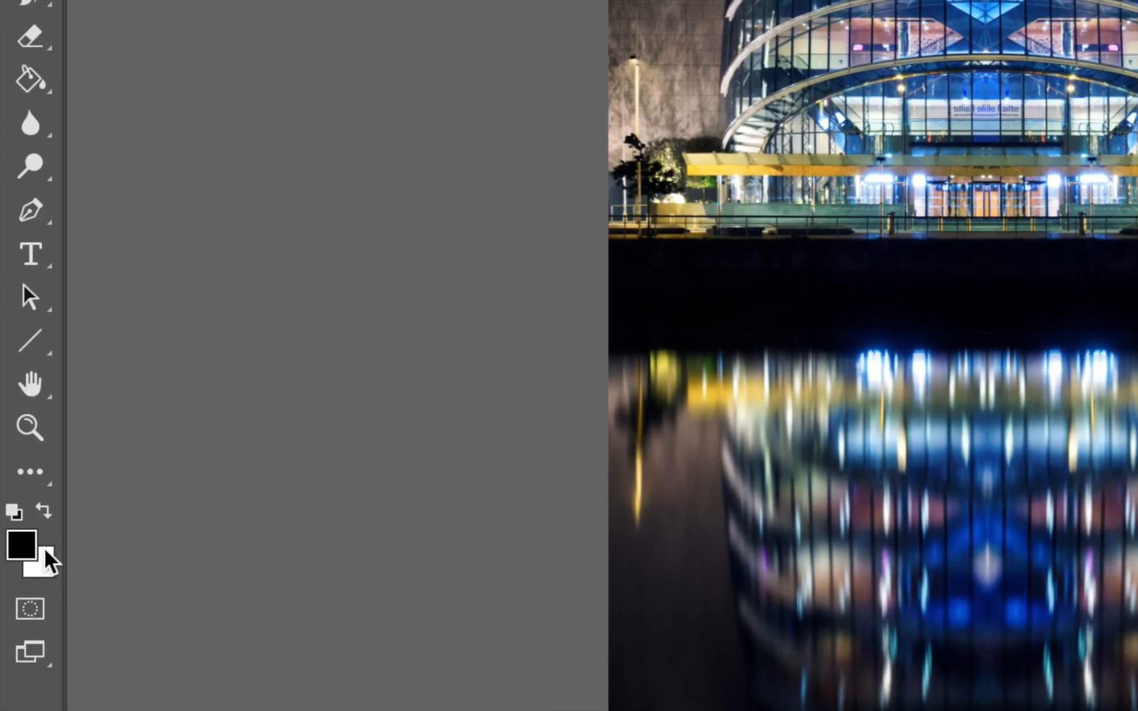
pyautogui.moveTo(37, 563)
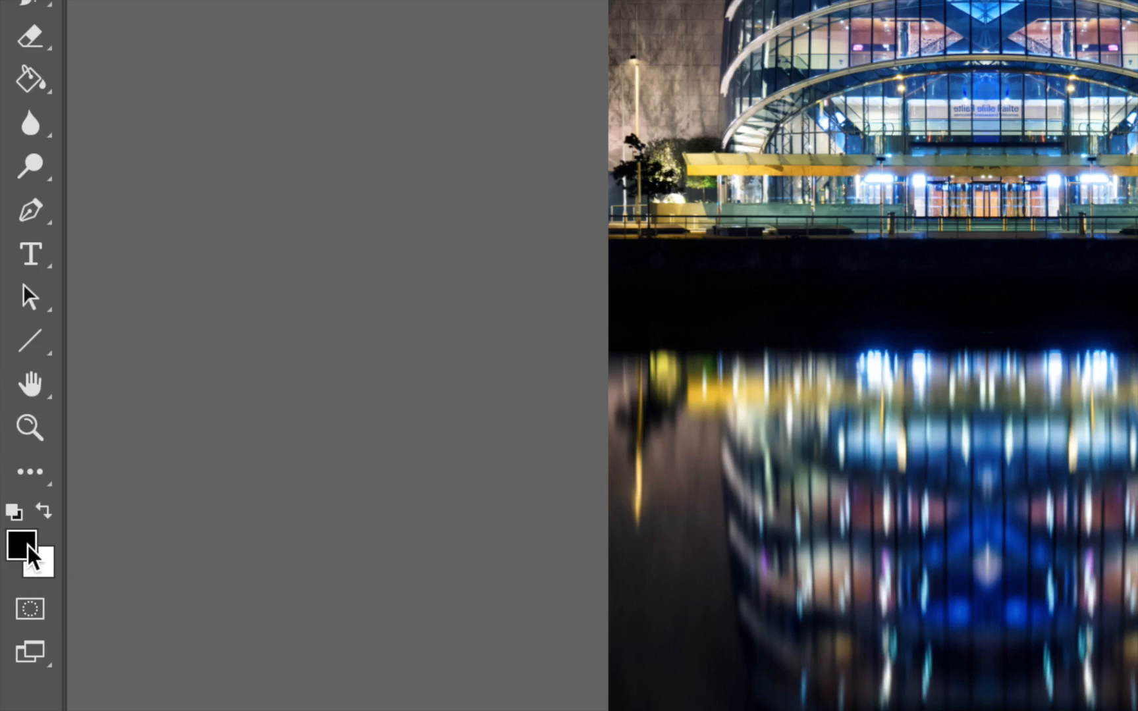
pyautogui.moveTo(20, 547)
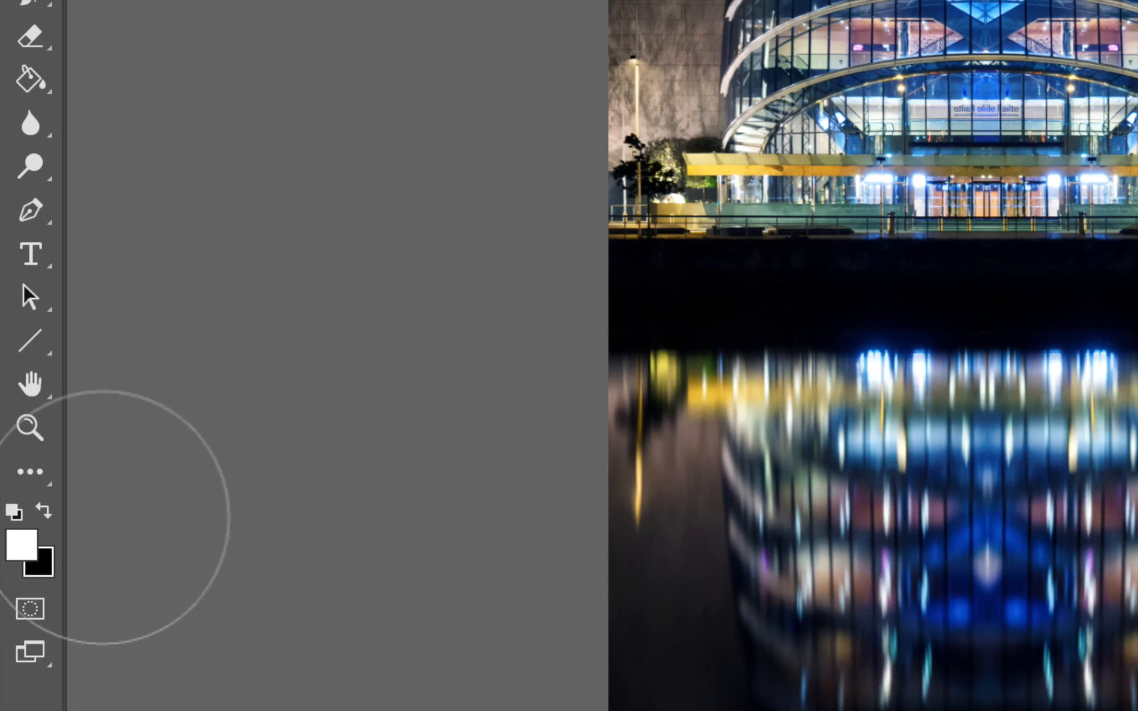
# Swap colours so black is the foreground for painting on the mask.
pyautogui.click(42, 513)
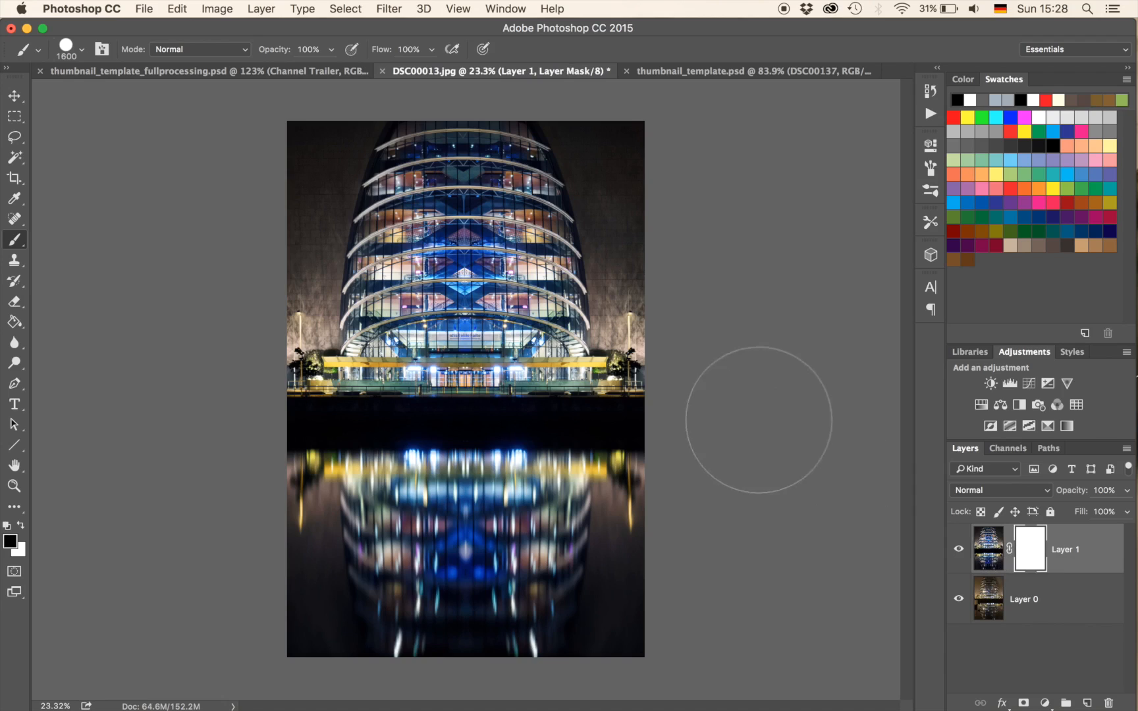
pyautogui.moveTo(693, 484)
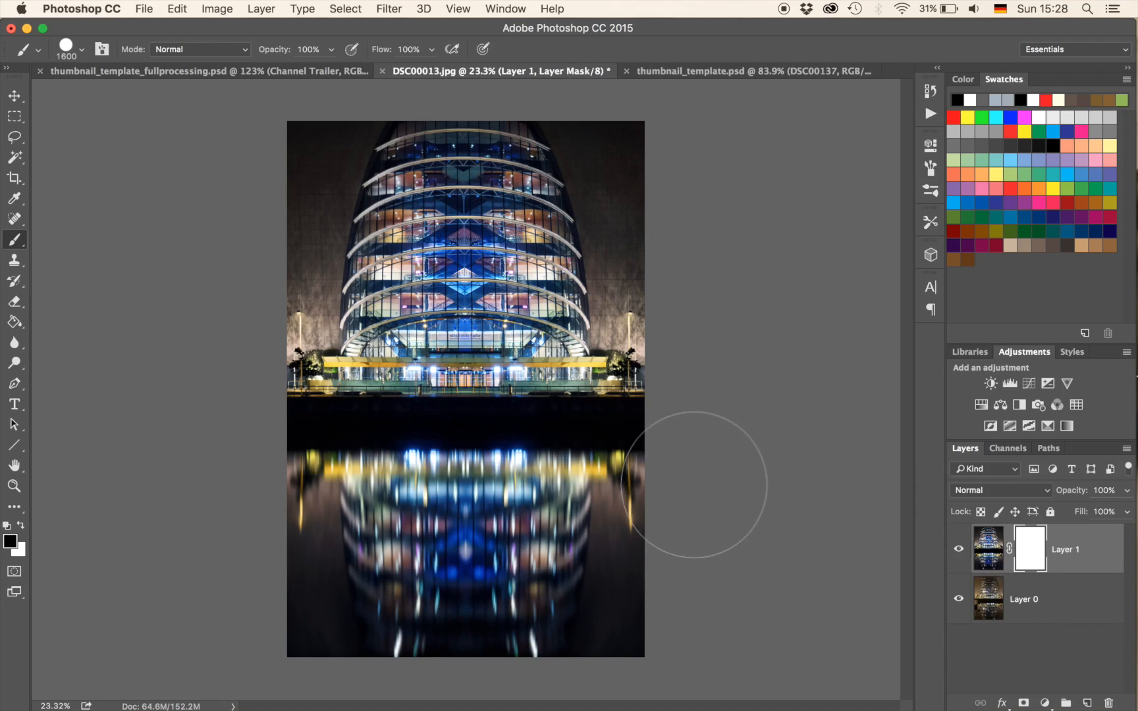
# Paint black over the lower reflection area of Layer 1's mask, revealing the warm original.
pyautogui.moveTo(693, 483); pyautogui.dragTo(599, 537)
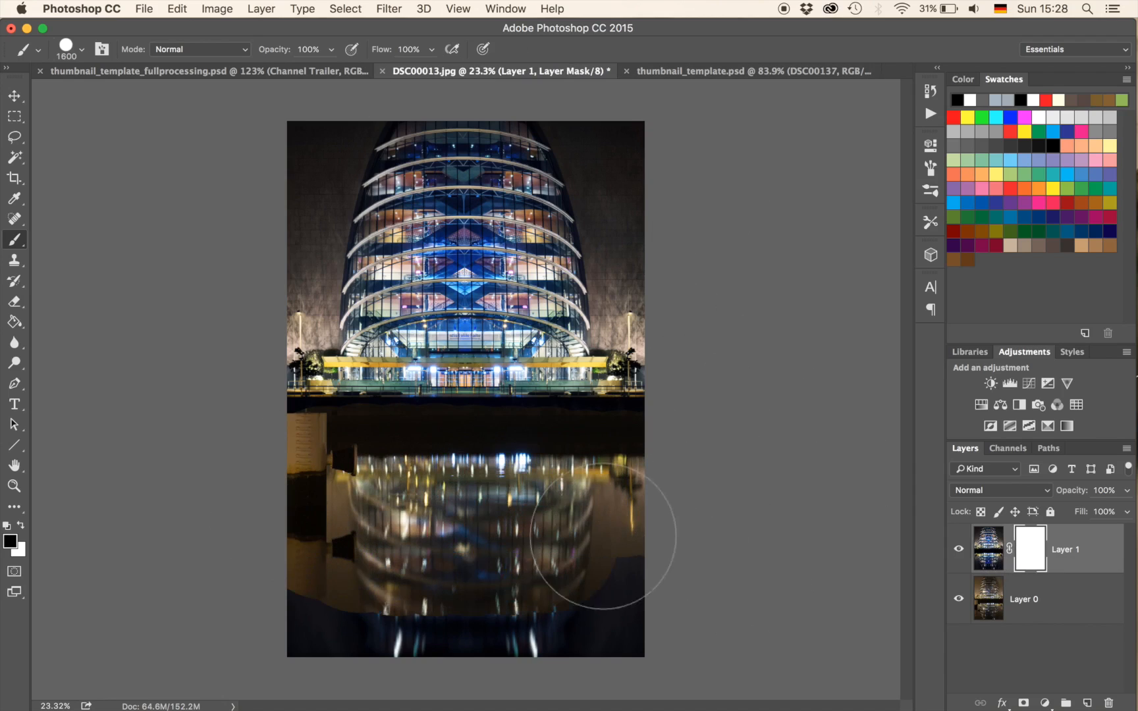
pyautogui.moveTo(599, 538); pyautogui.dragTo(730, 585)
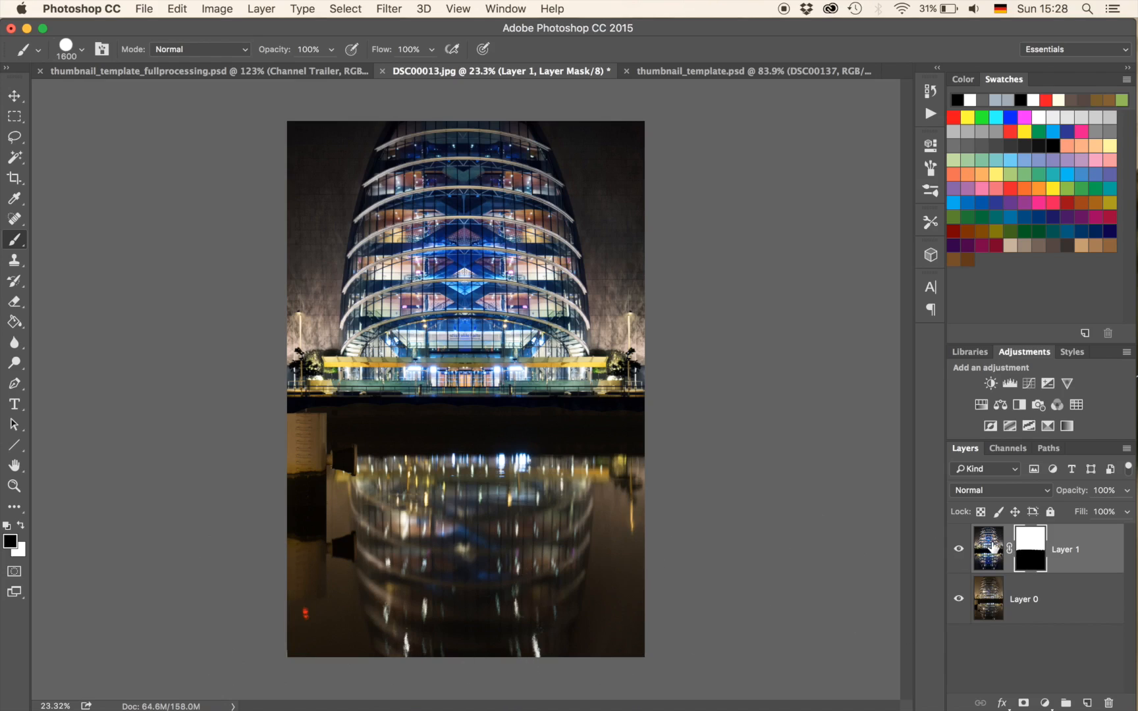
pyautogui.moveTo(985, 537)
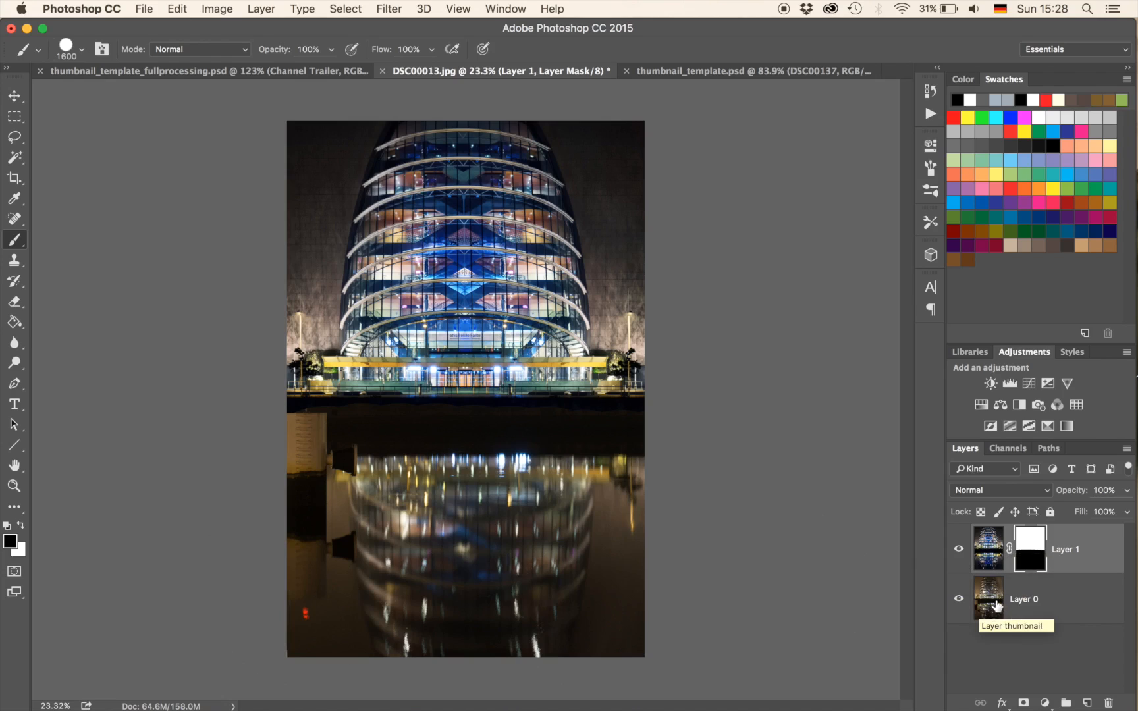
pyautogui.moveTo(649, 180)
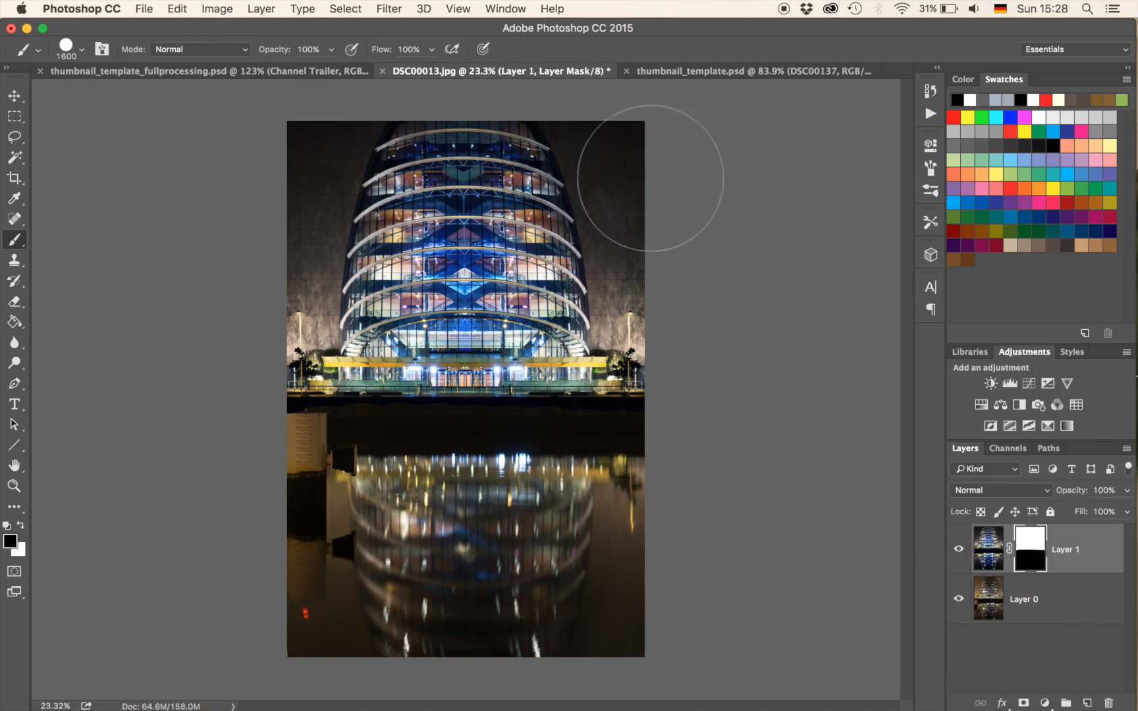
pyautogui.moveTo(759, 307)
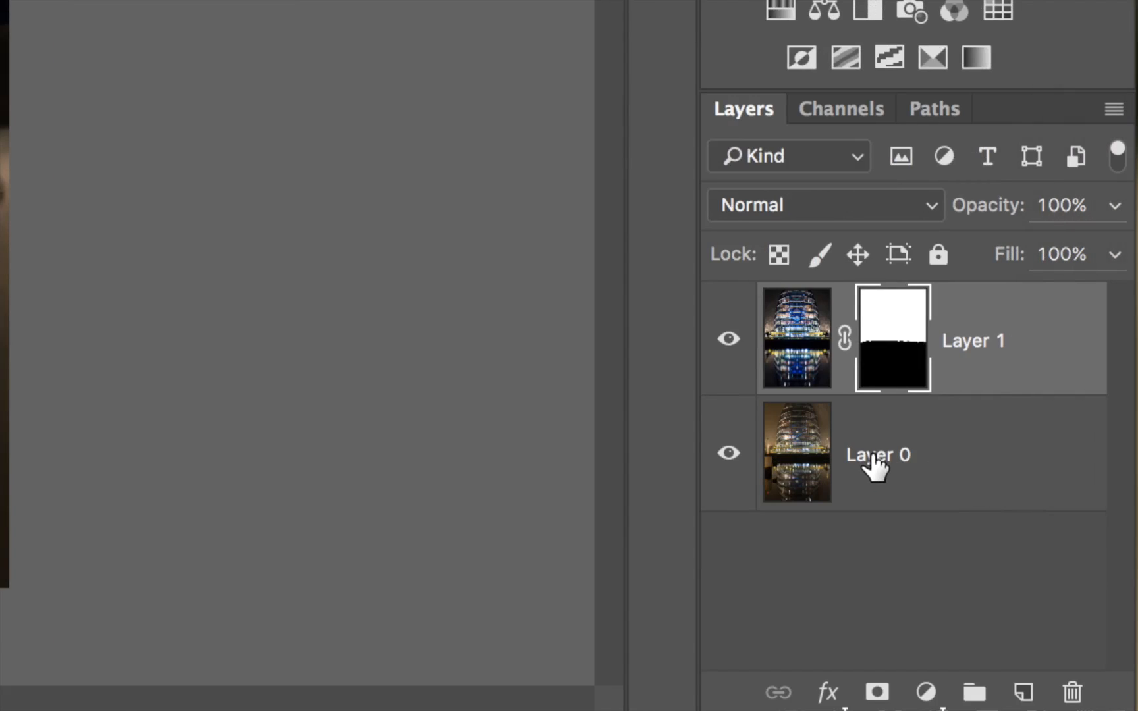
pyautogui.moveTo(788, 323)
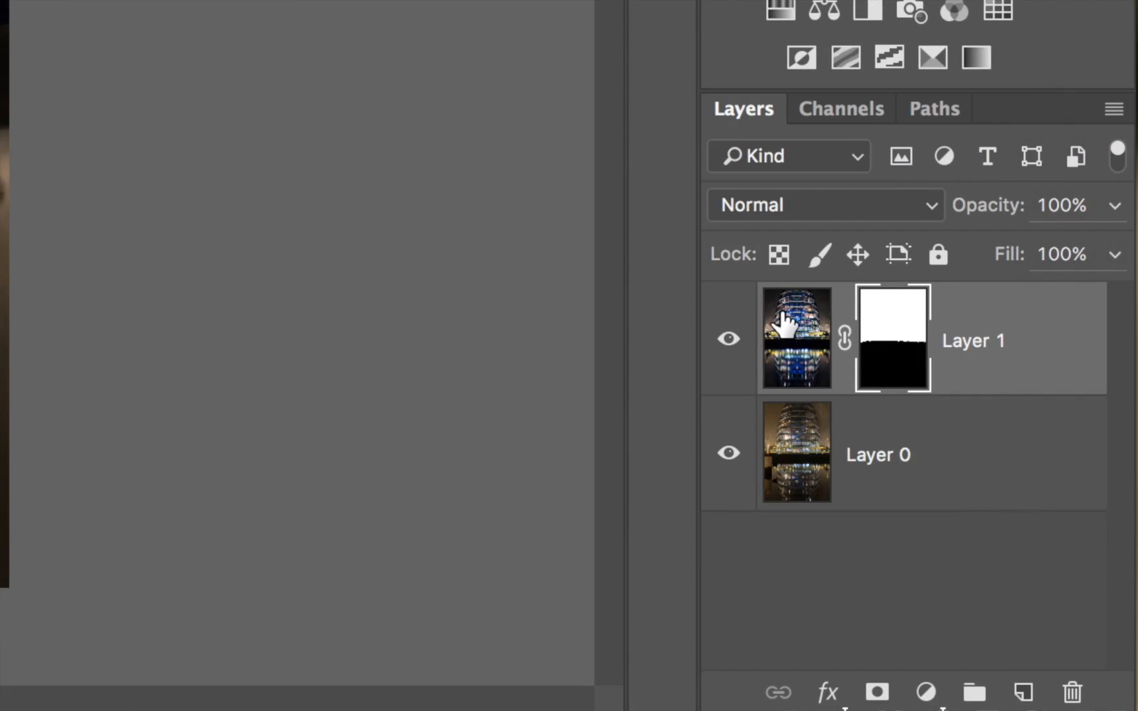
pyautogui.moveTo(777, 454)
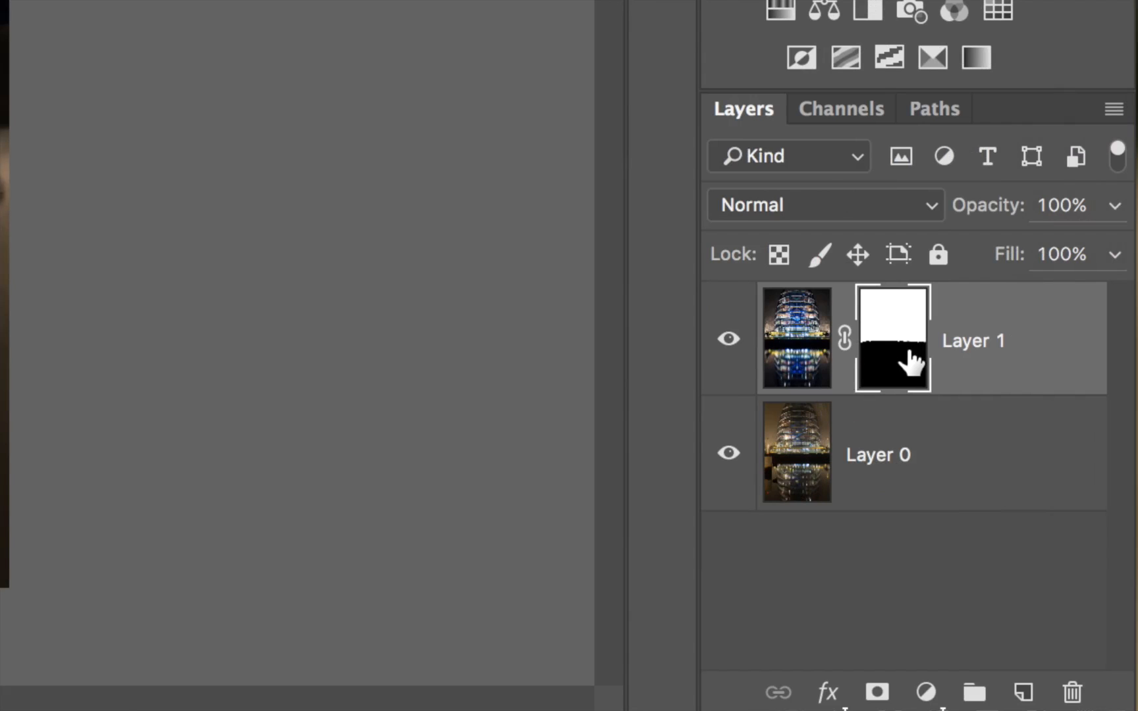
pyautogui.moveTo(885, 334)
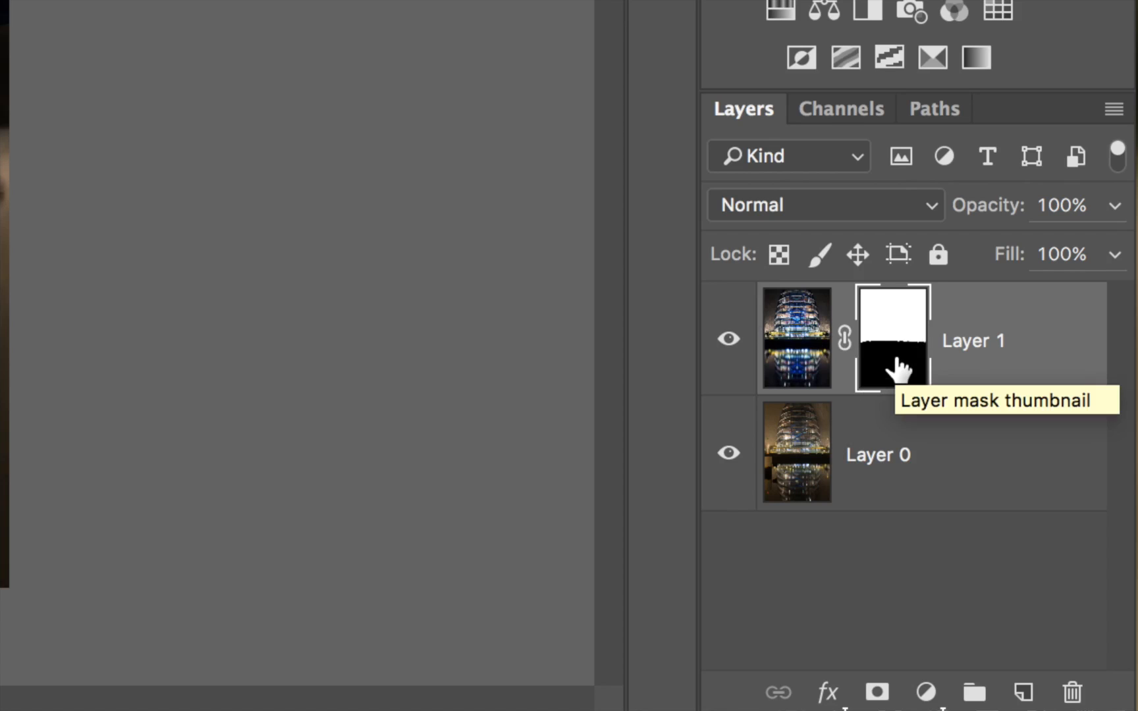
pyautogui.moveTo(896, 327)
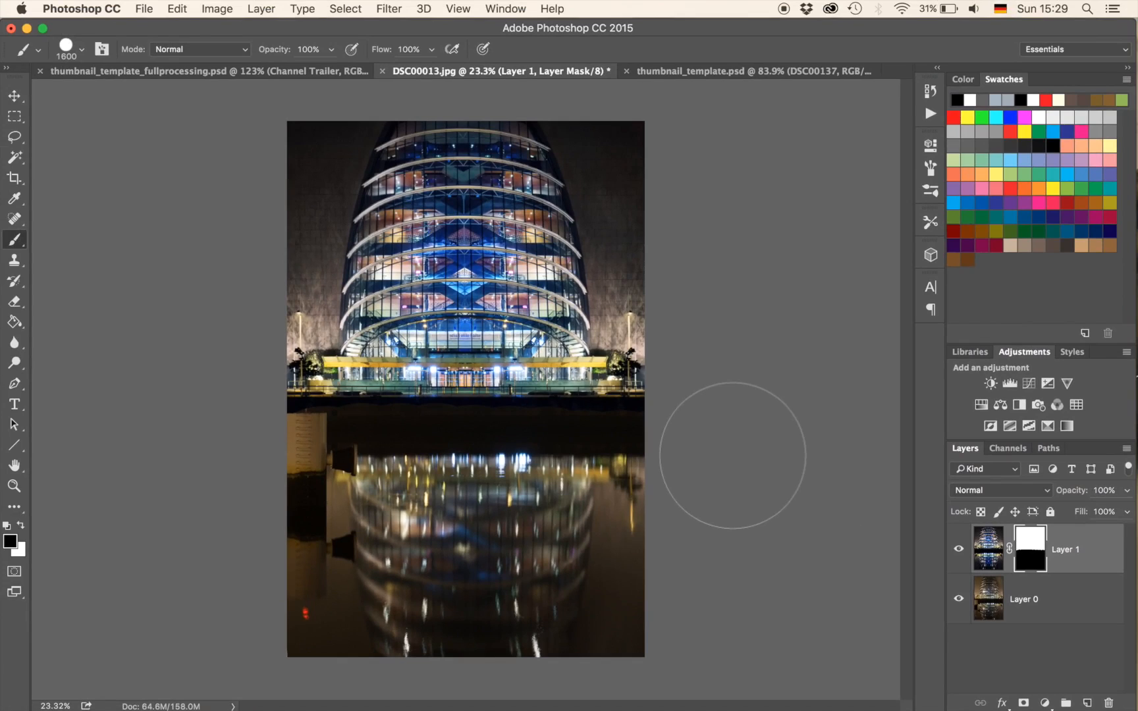
pyautogui.click(309, 49)
pyautogui.write('50')
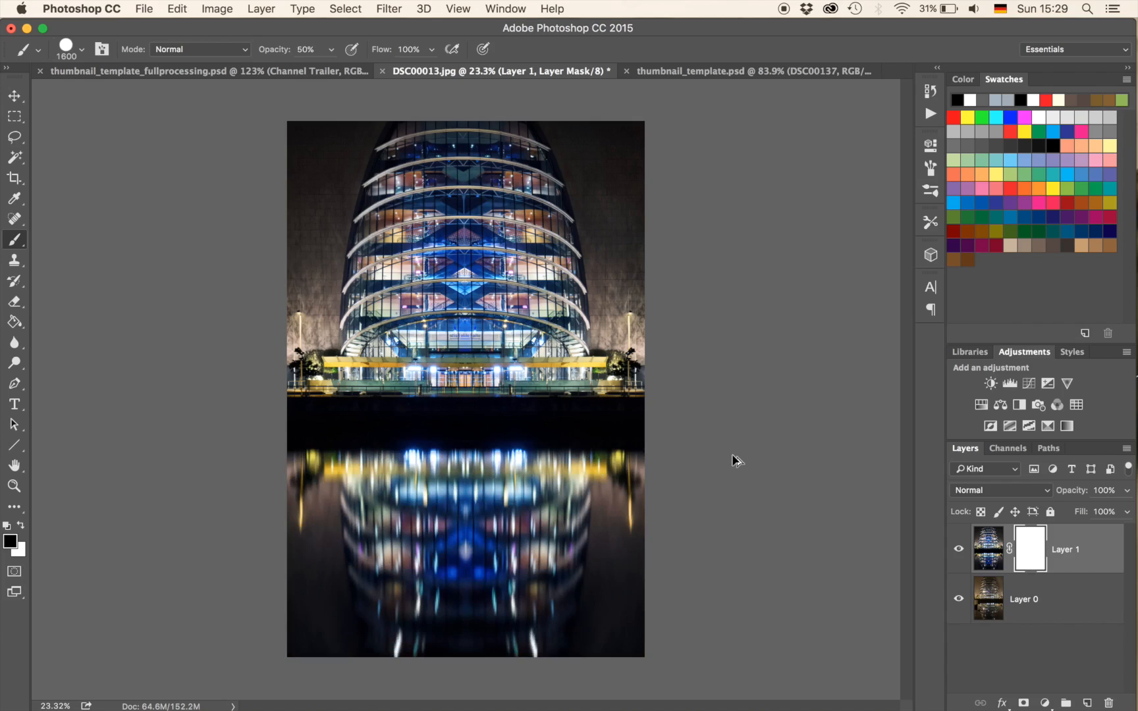
pyautogui.moveTo(736, 461)
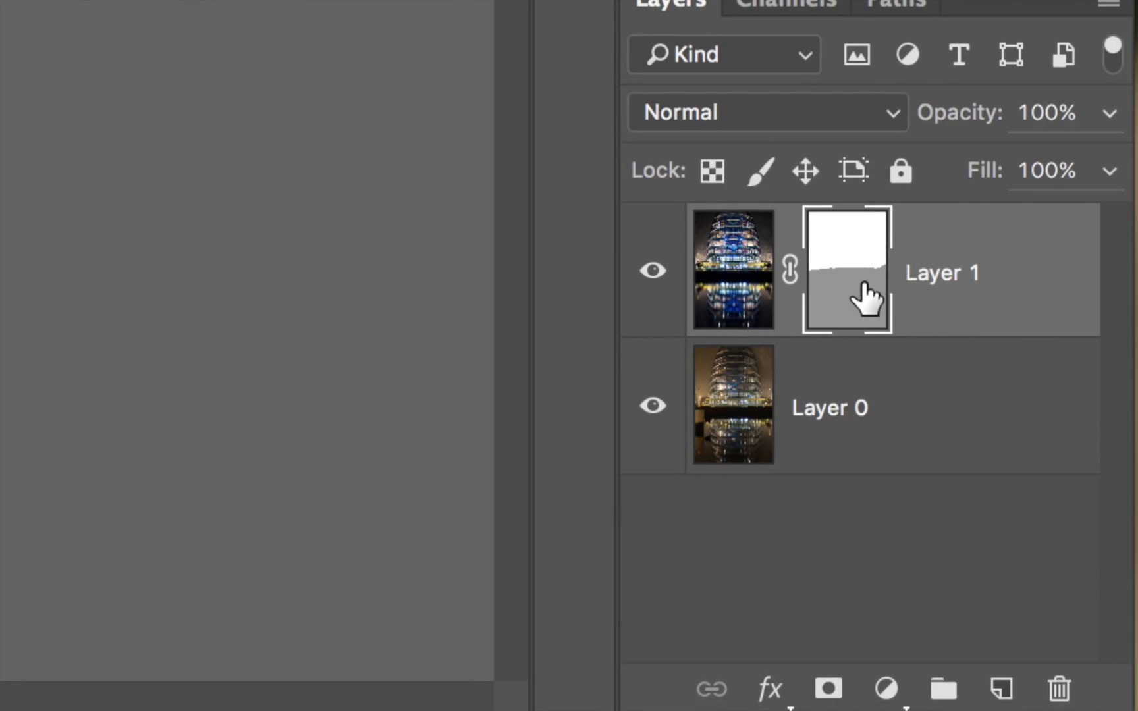
pyautogui.moveTo(856, 304)
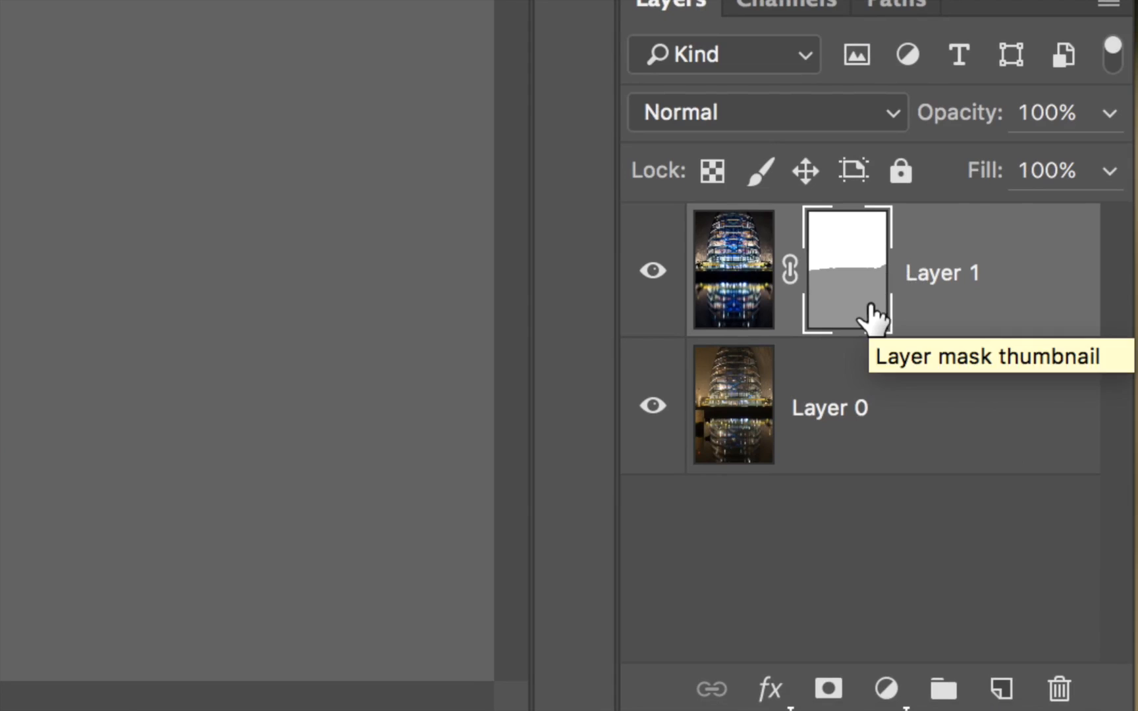
pyautogui.moveTo(813, 327)
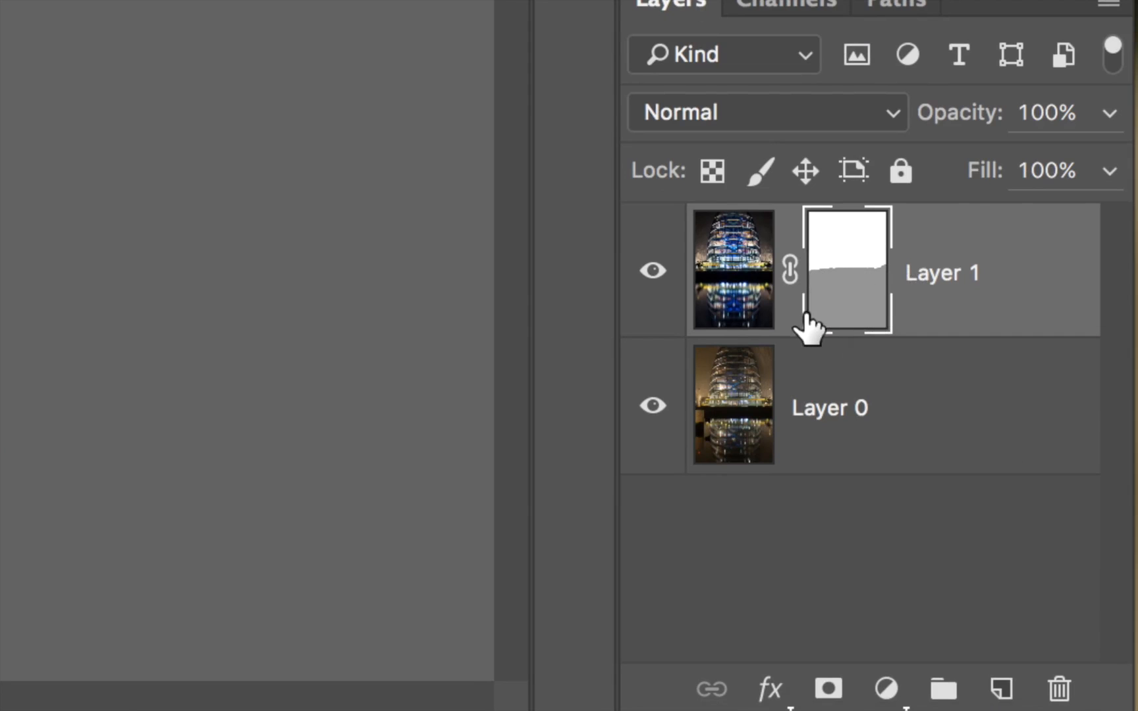
pyautogui.moveTo(881, 284)
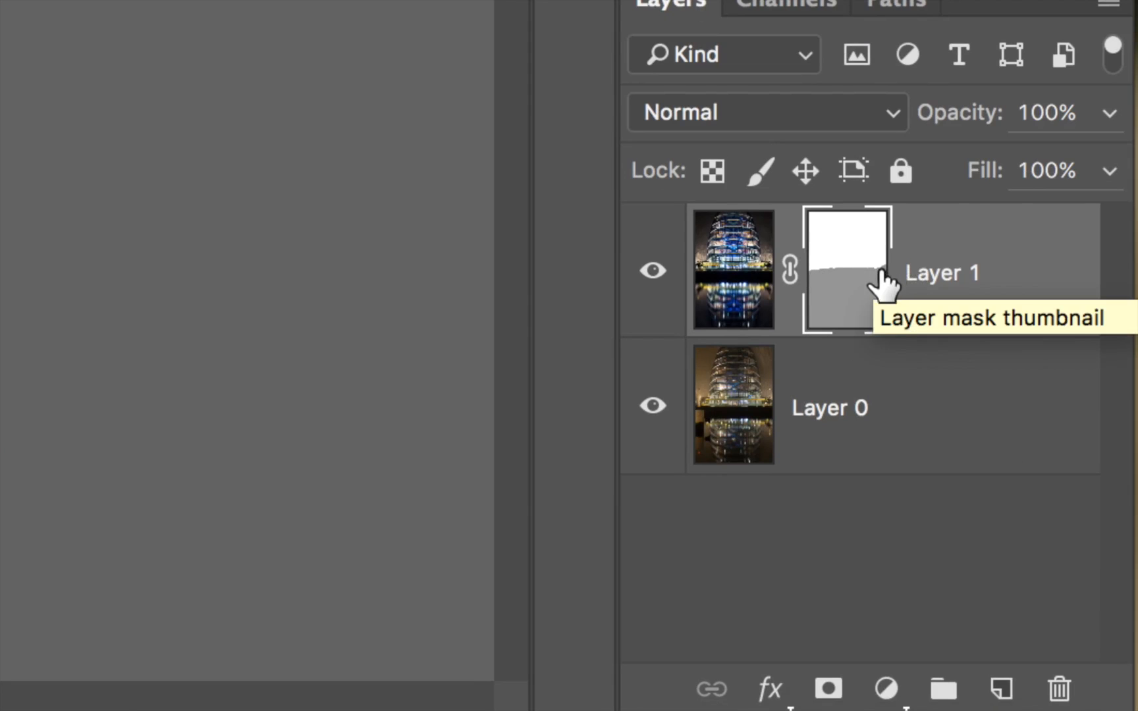
pyautogui.moveTo(733, 284)
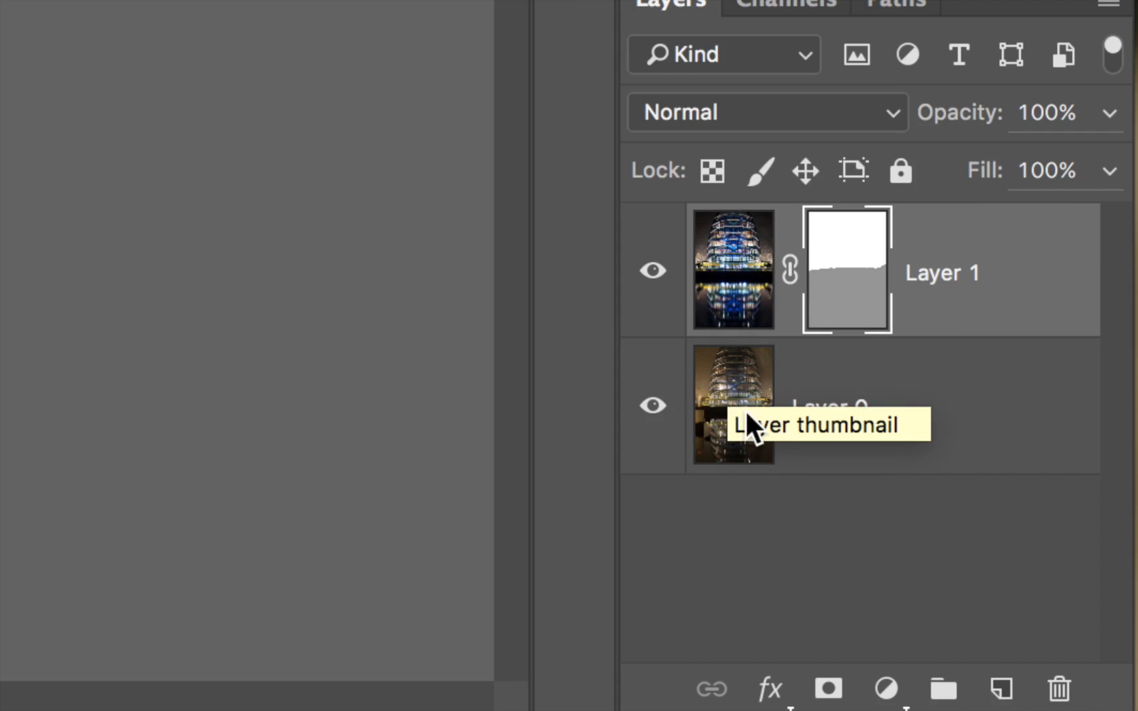
pyautogui.moveTo(812, 316)
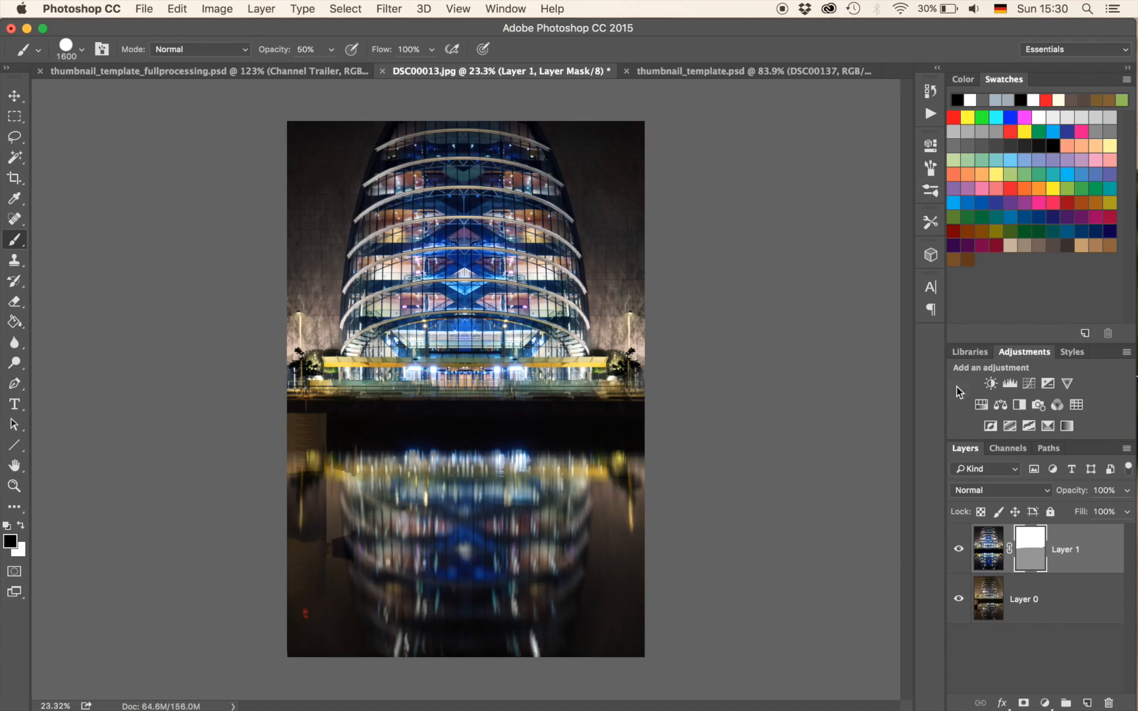
# Add a Curves 1 adjustment above Layer 1 and pull its midpoint down to darken.
pyautogui.click(1029, 383)
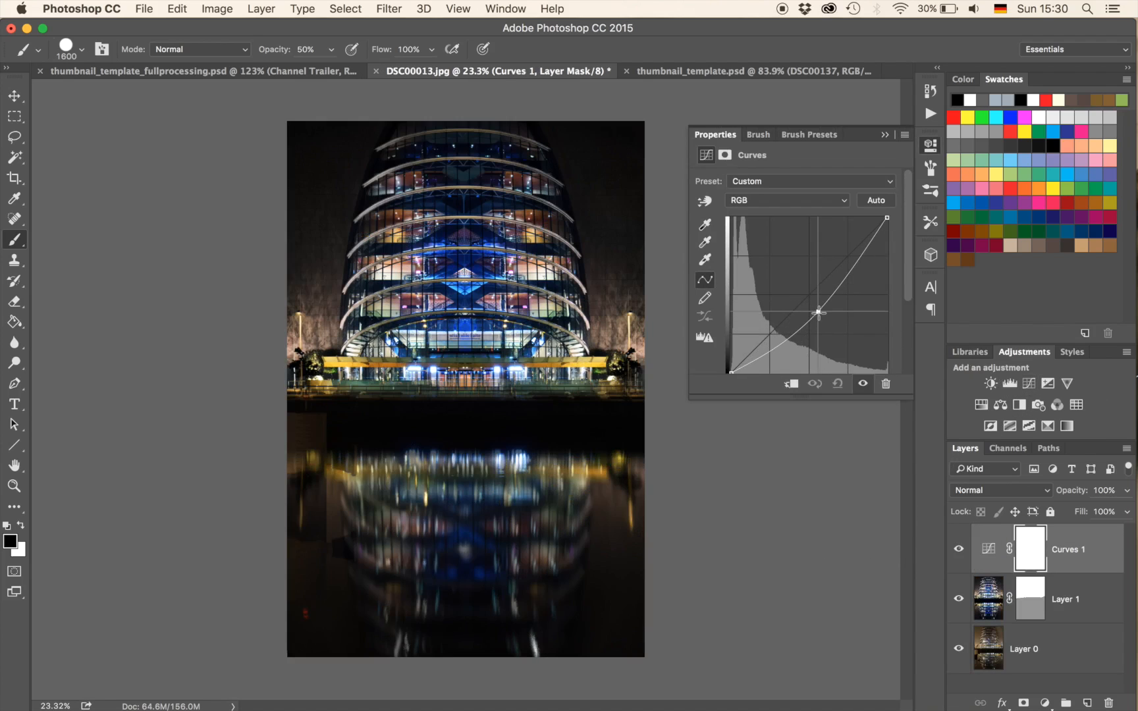
pyautogui.moveTo(820, 311); pyautogui.dragTo(823, 314)
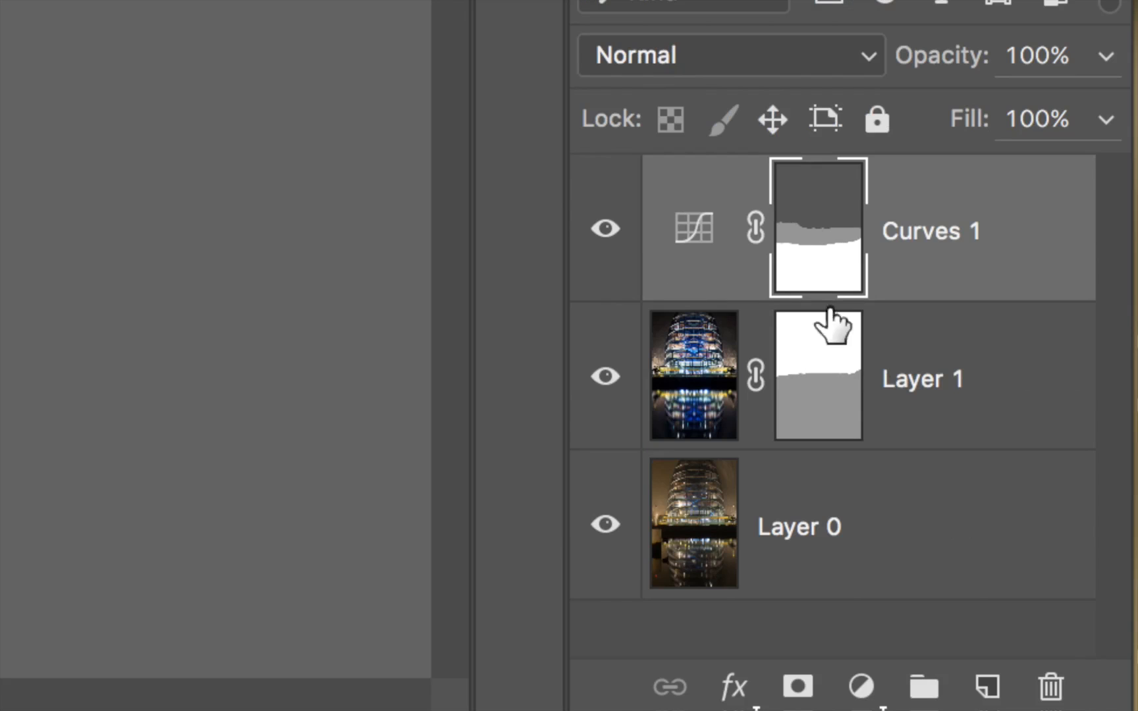
pyautogui.moveTo(882, 258)
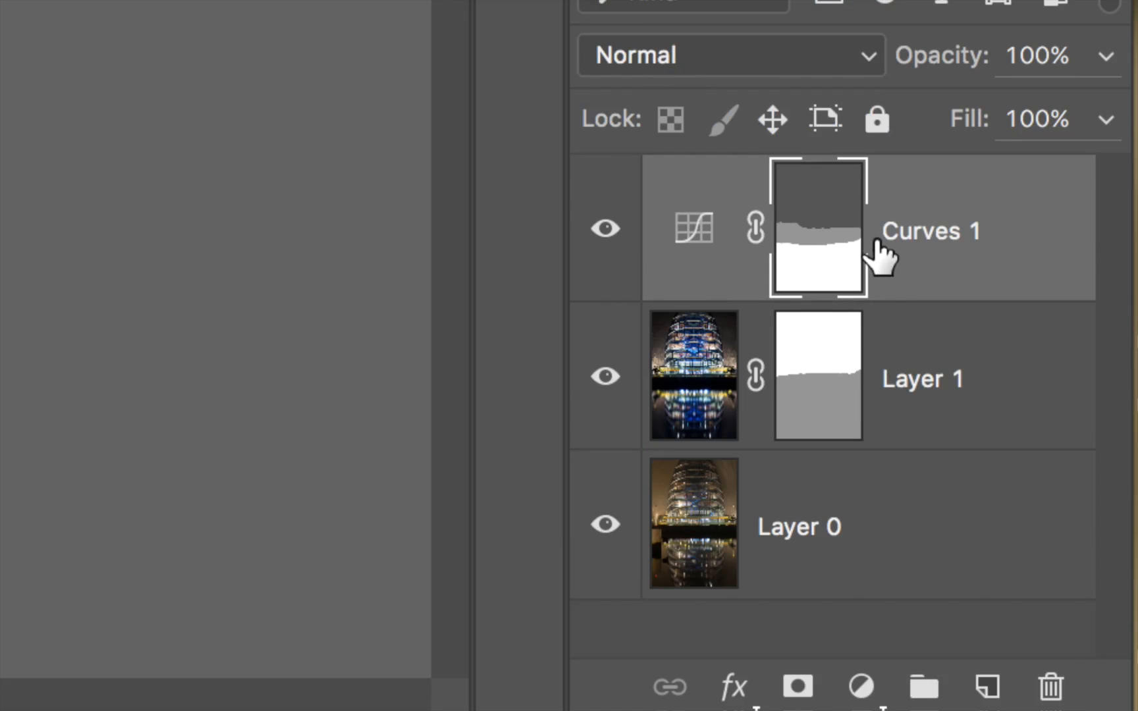
pyautogui.moveTo(871, 225)
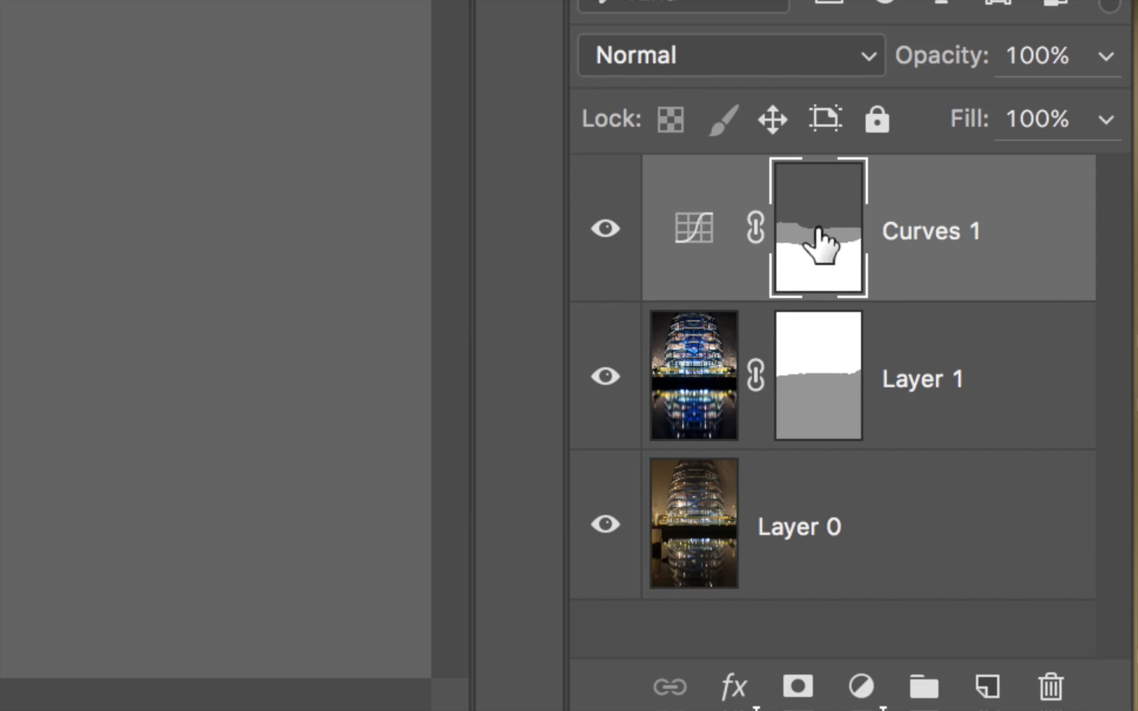
pyautogui.moveTo(522, 197)
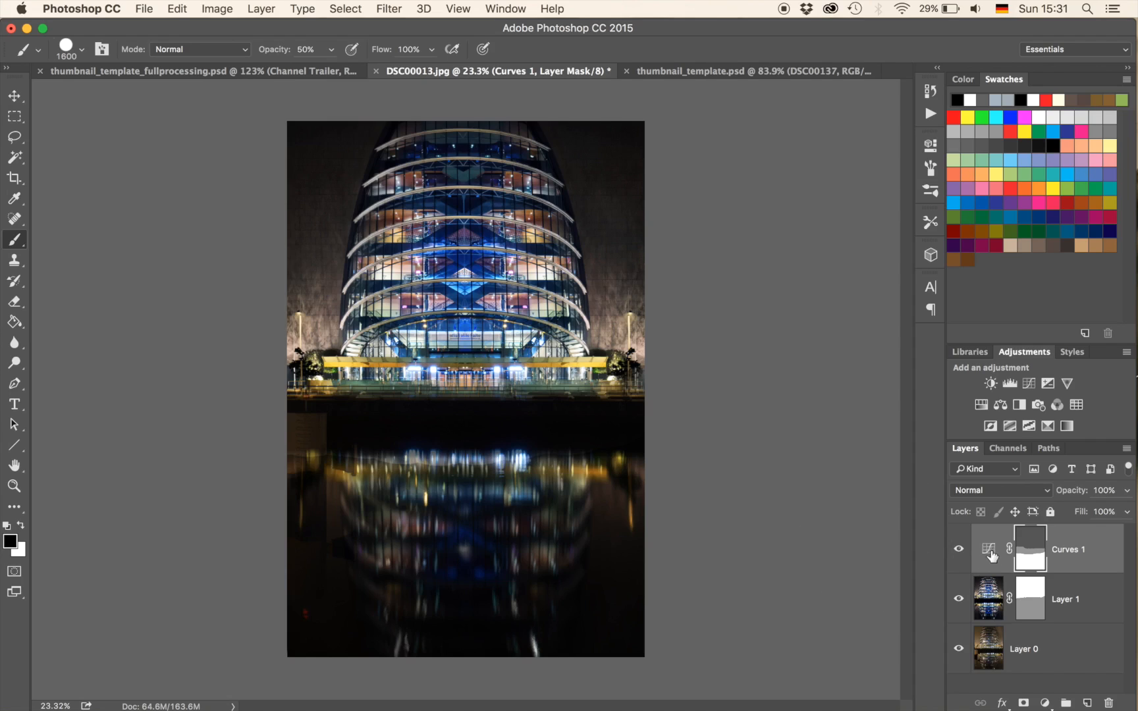
pyautogui.moveTo(553, 645)
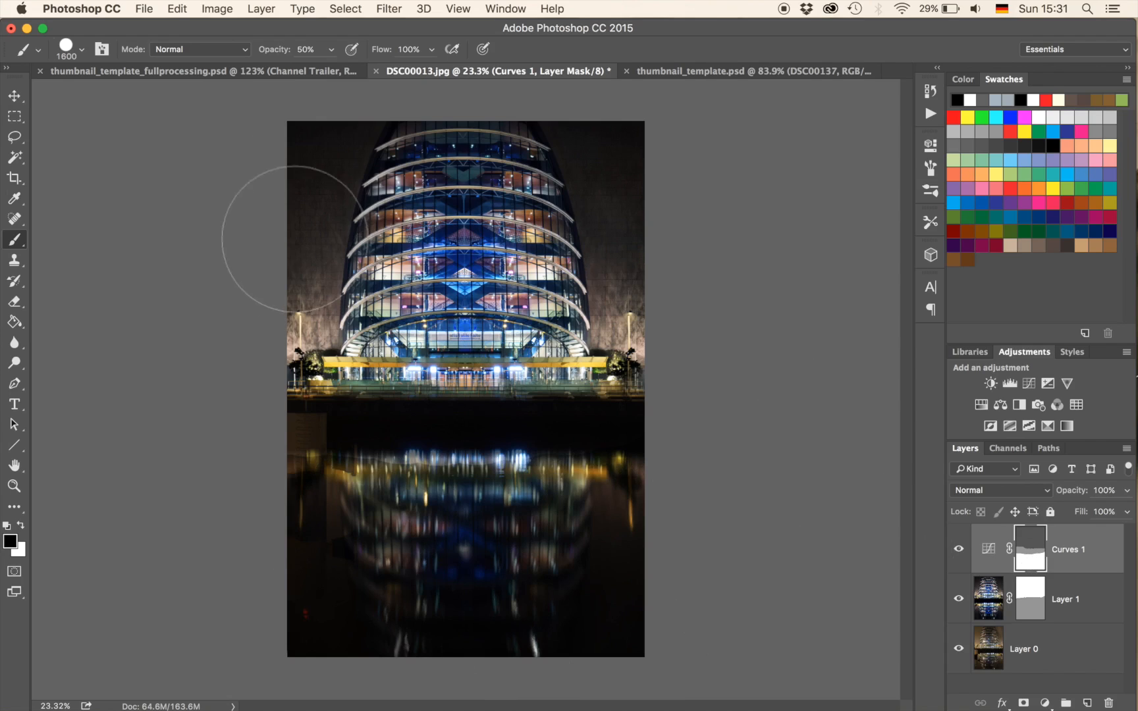
pyautogui.moveTo(737, 274)
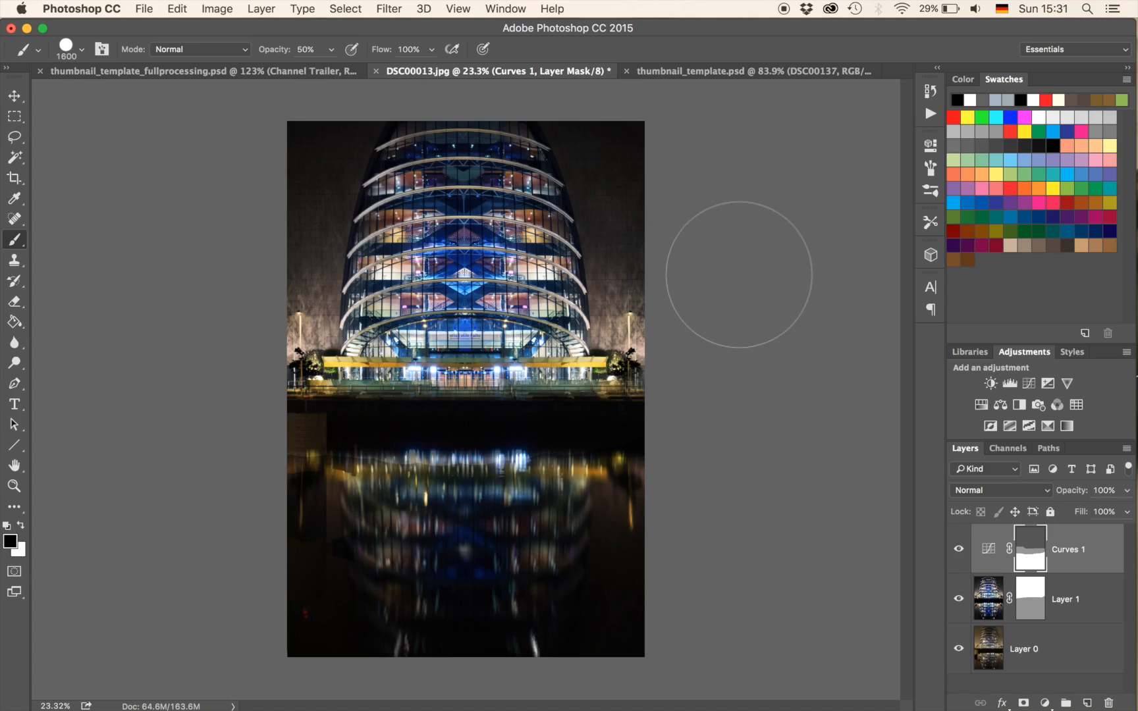
pyautogui.moveTo(1000, 553)
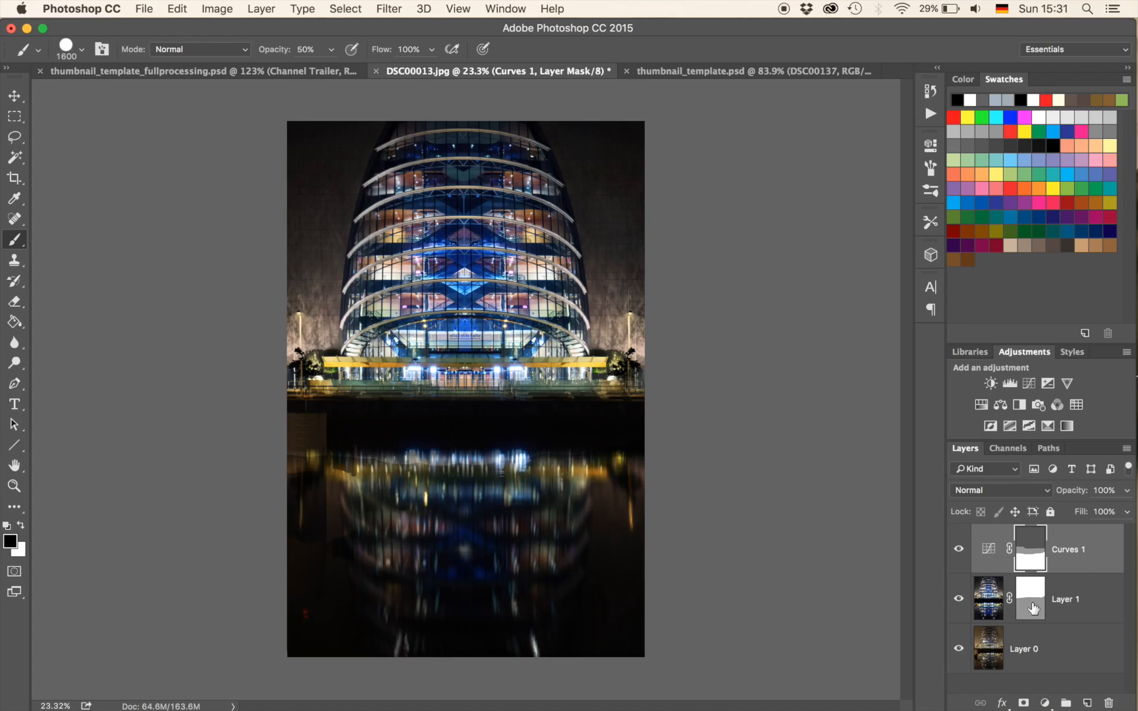
pyautogui.moveTo(1103, 606)
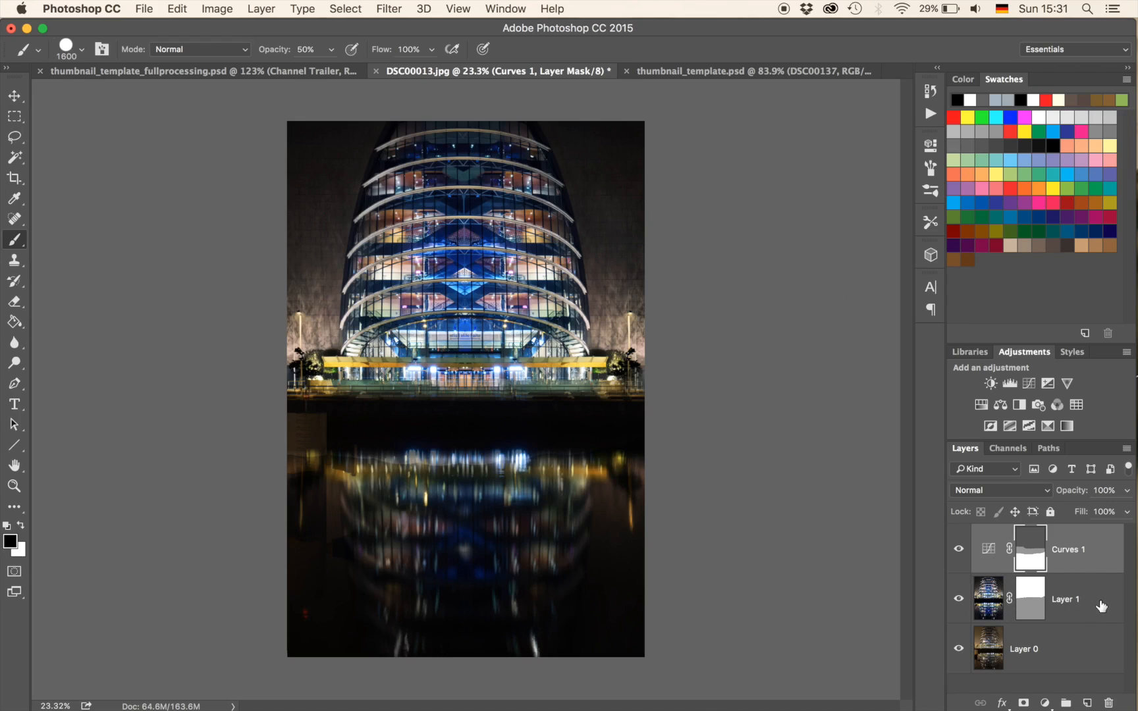
# Select Layer 1 together with Curves 1, ready to group them into Group 1.
pyautogui.click(988, 600)
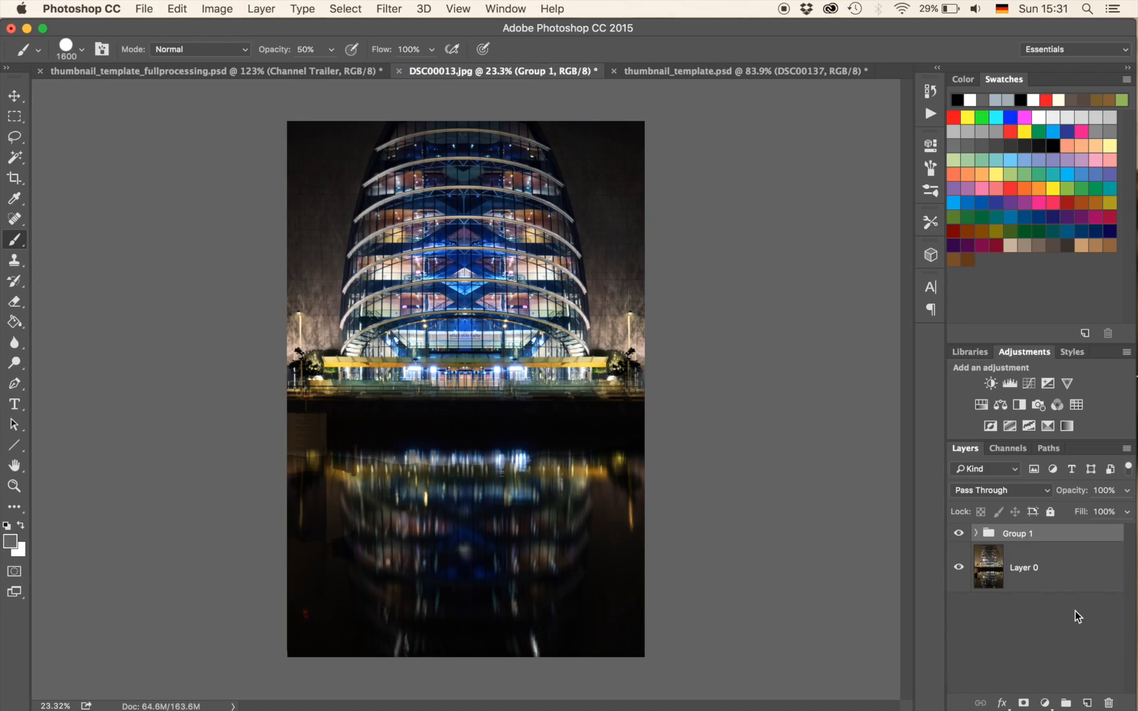
pyautogui.moveTo(978, 539)
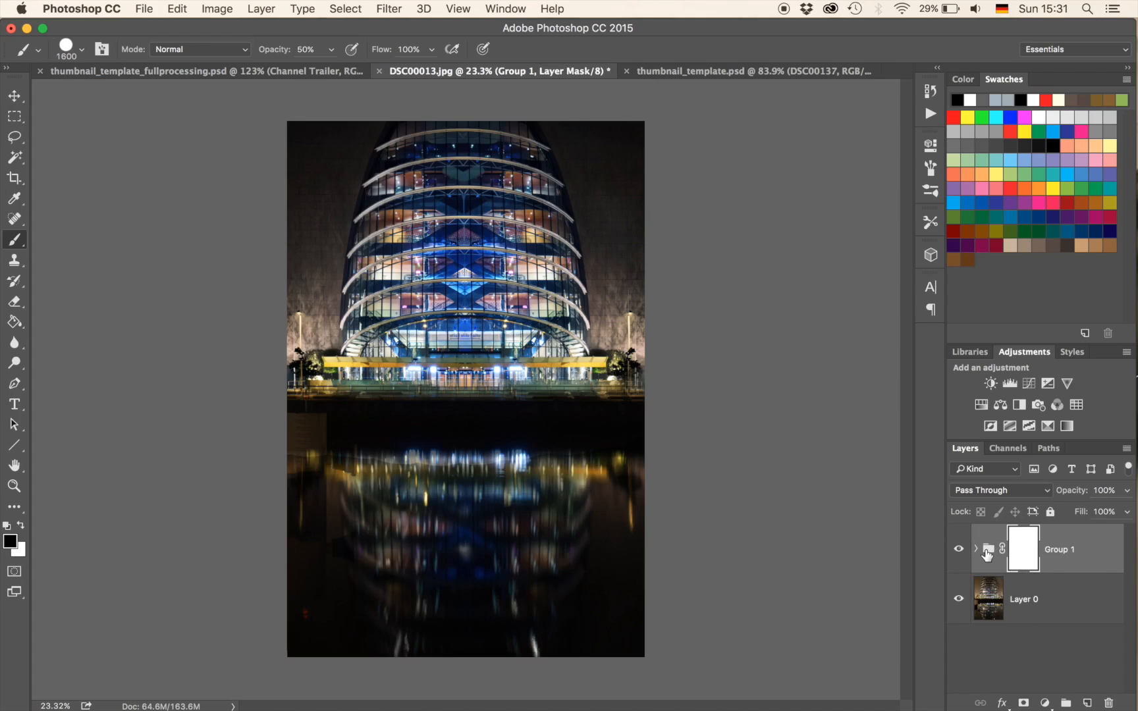
pyautogui.moveTo(989, 550)
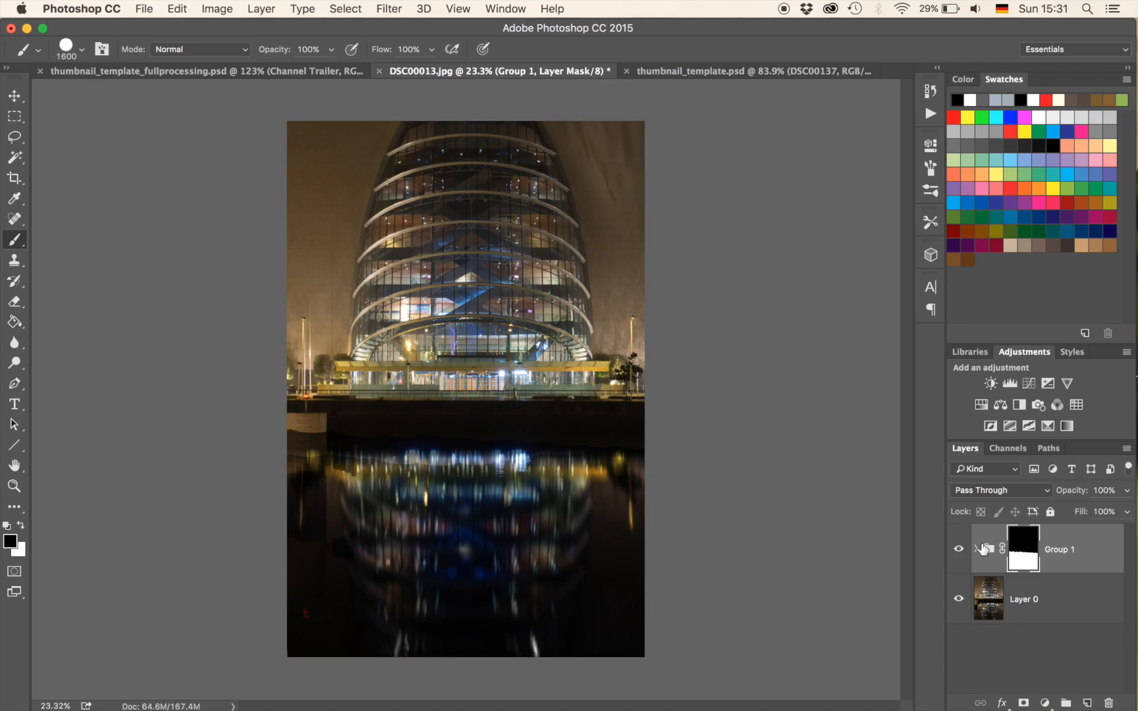
pyautogui.moveTo(988, 551)
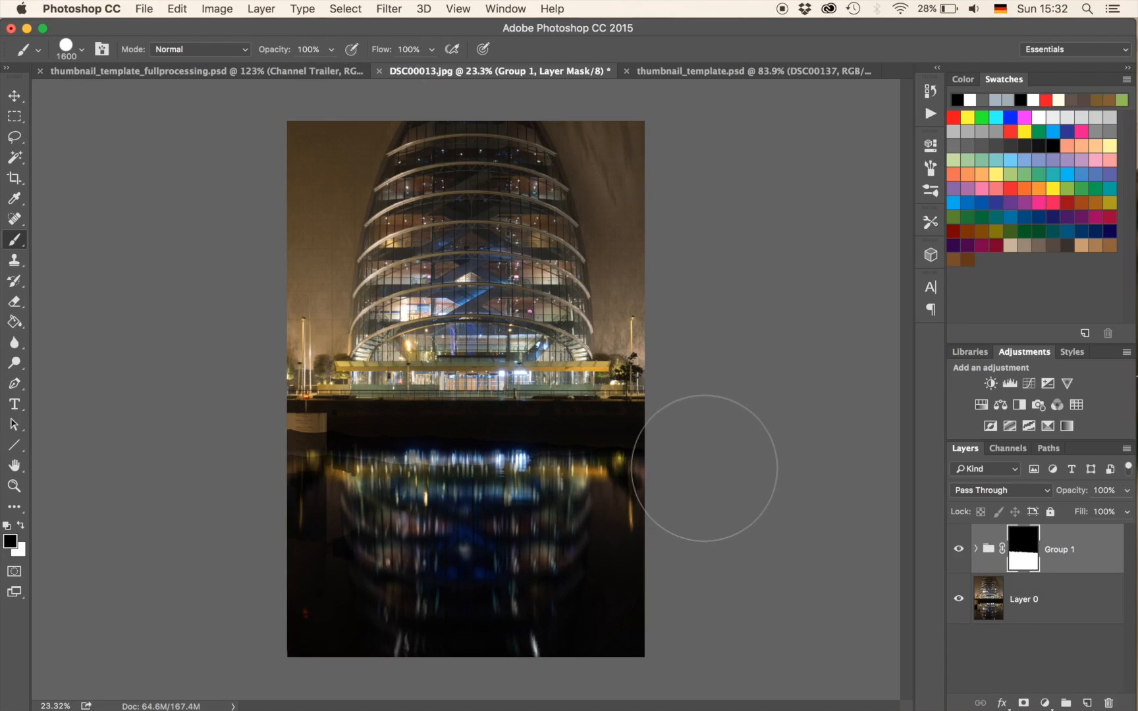
pyautogui.moveTo(984, 562)
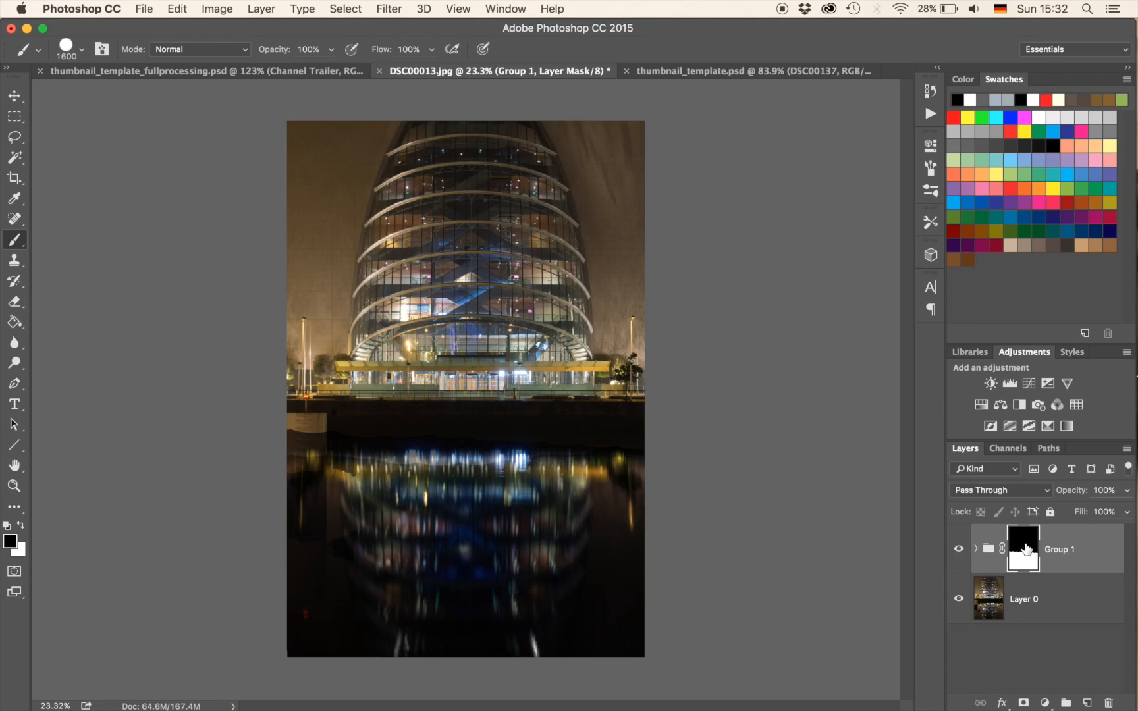
pyautogui.click(1023, 548)
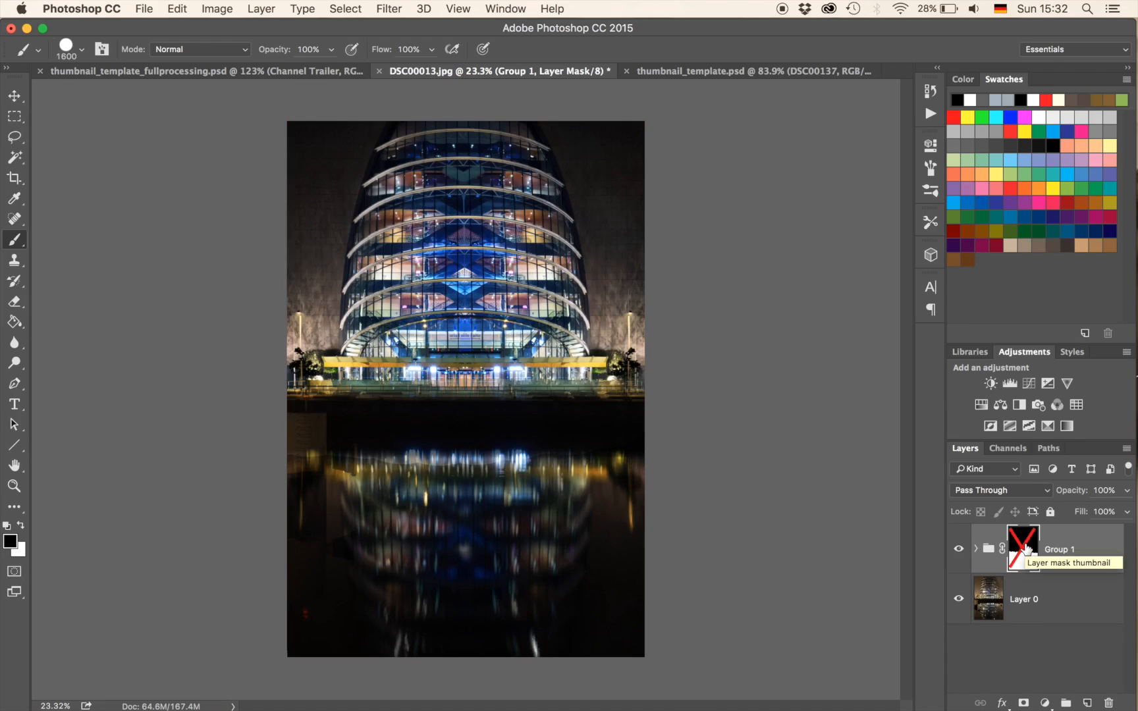
pyautogui.click(1022, 548)
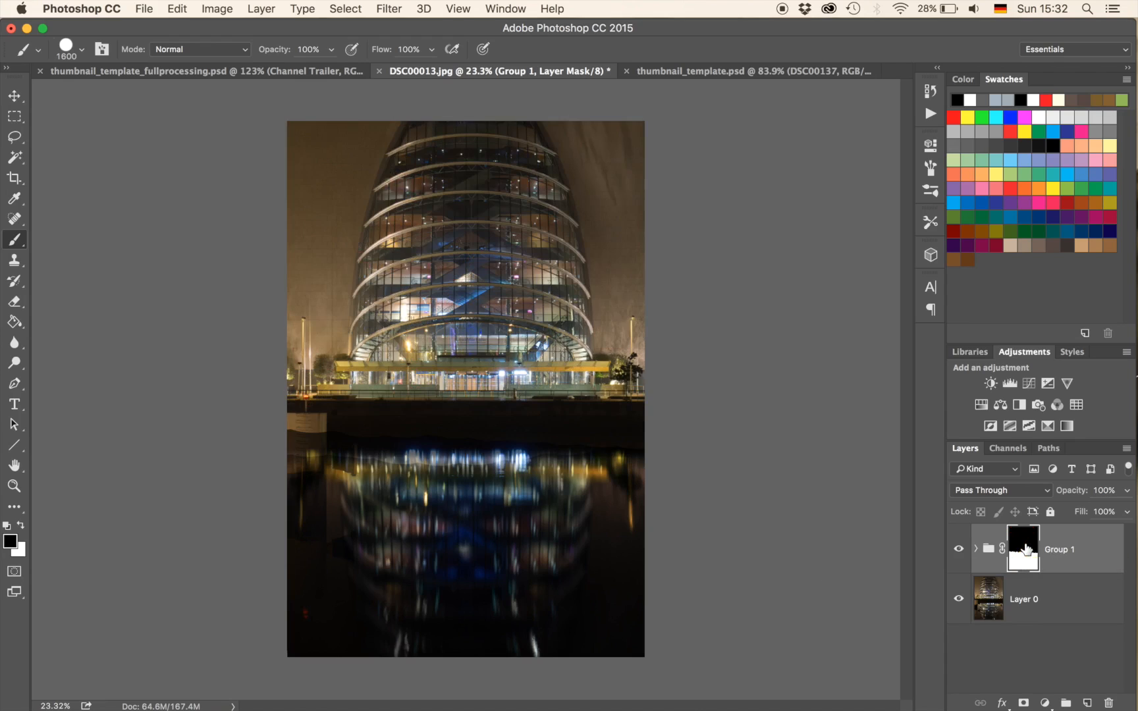
pyautogui.rightClick(1022, 550)
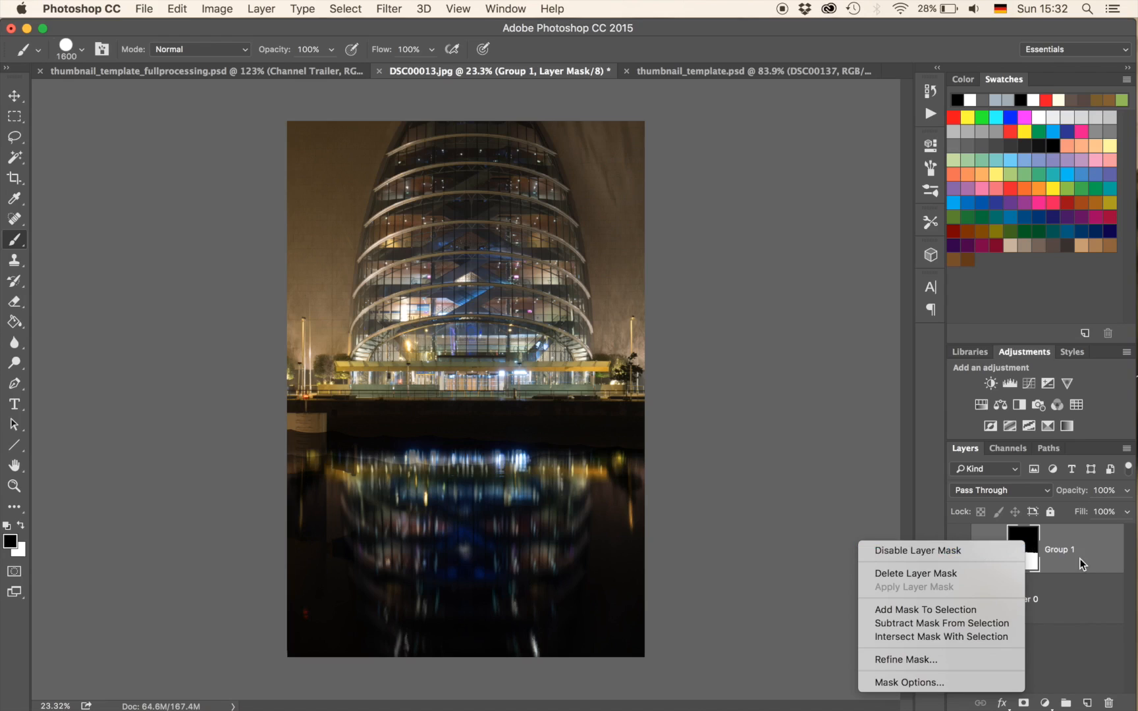
pyautogui.click(1024, 543)
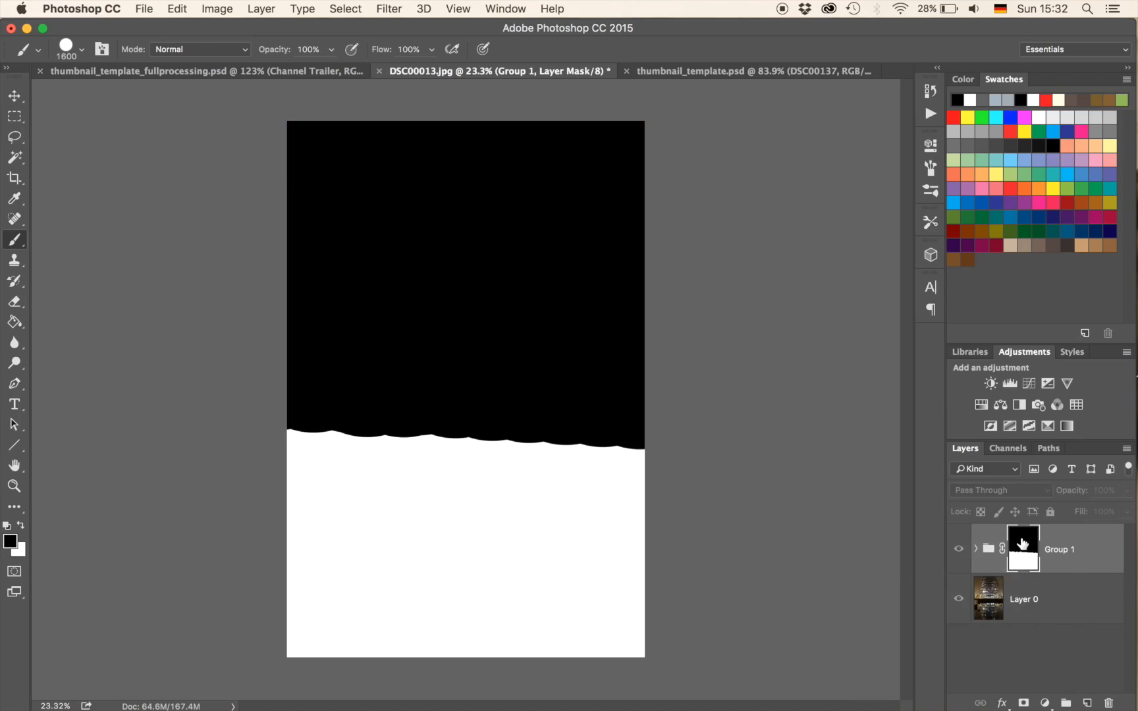
pyautogui.moveTo(457, 503)
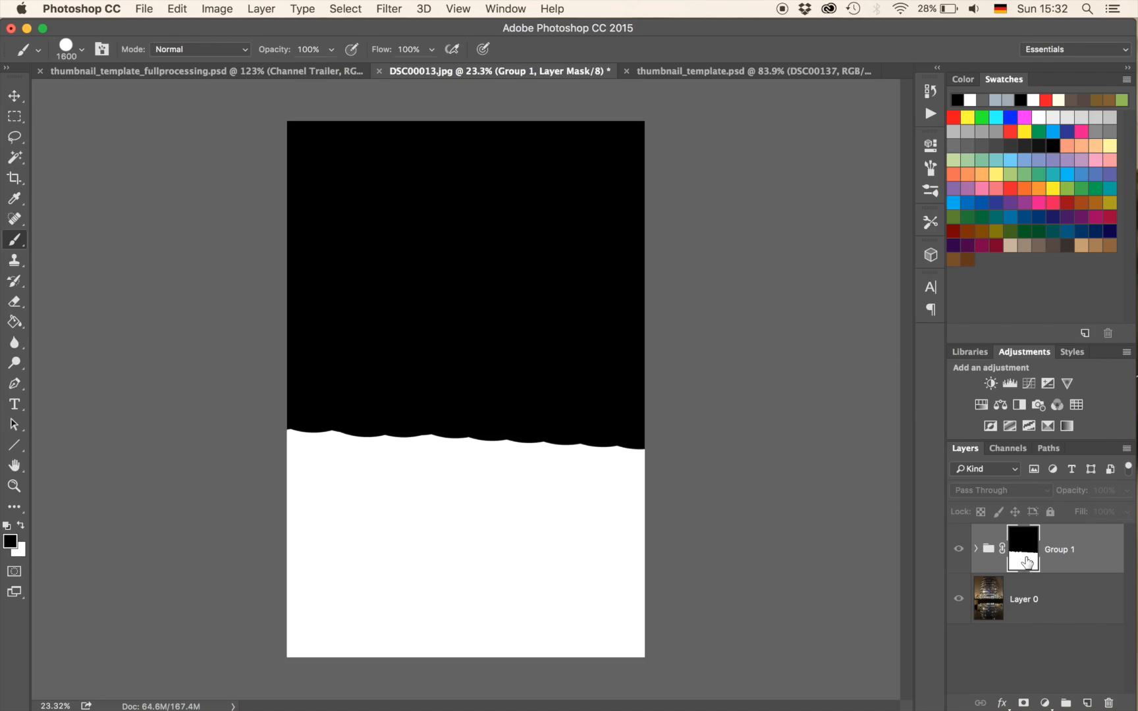
pyautogui.moveTo(1023, 559)
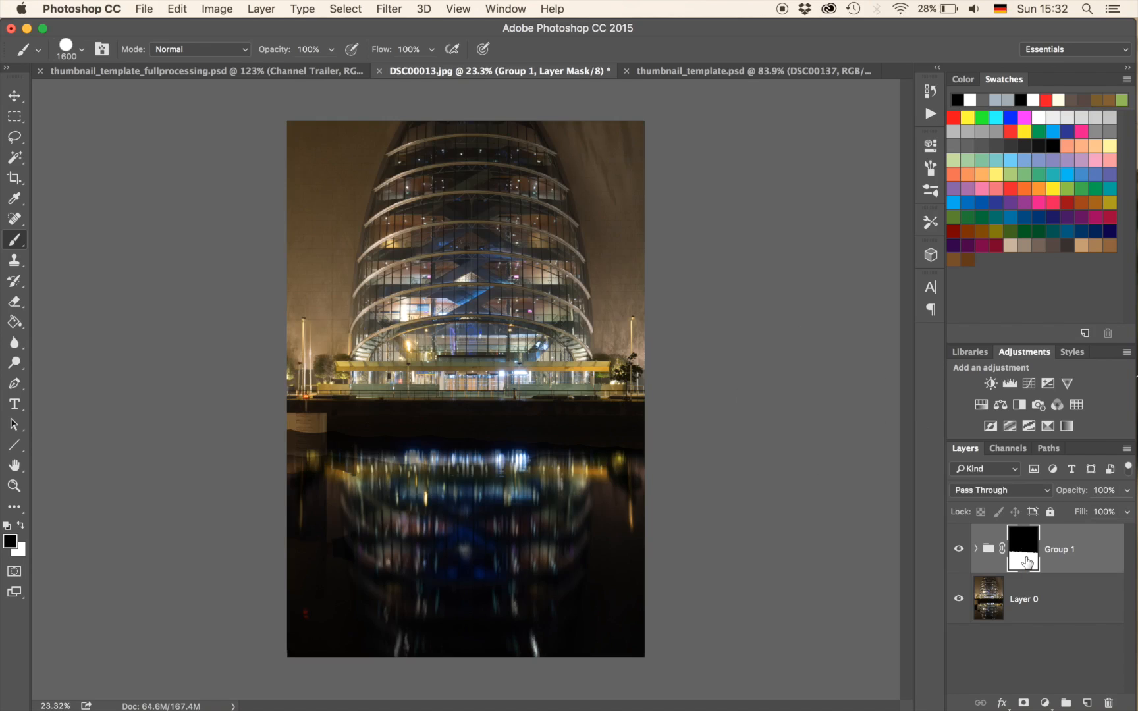
pyautogui.moveTo(784, 307)
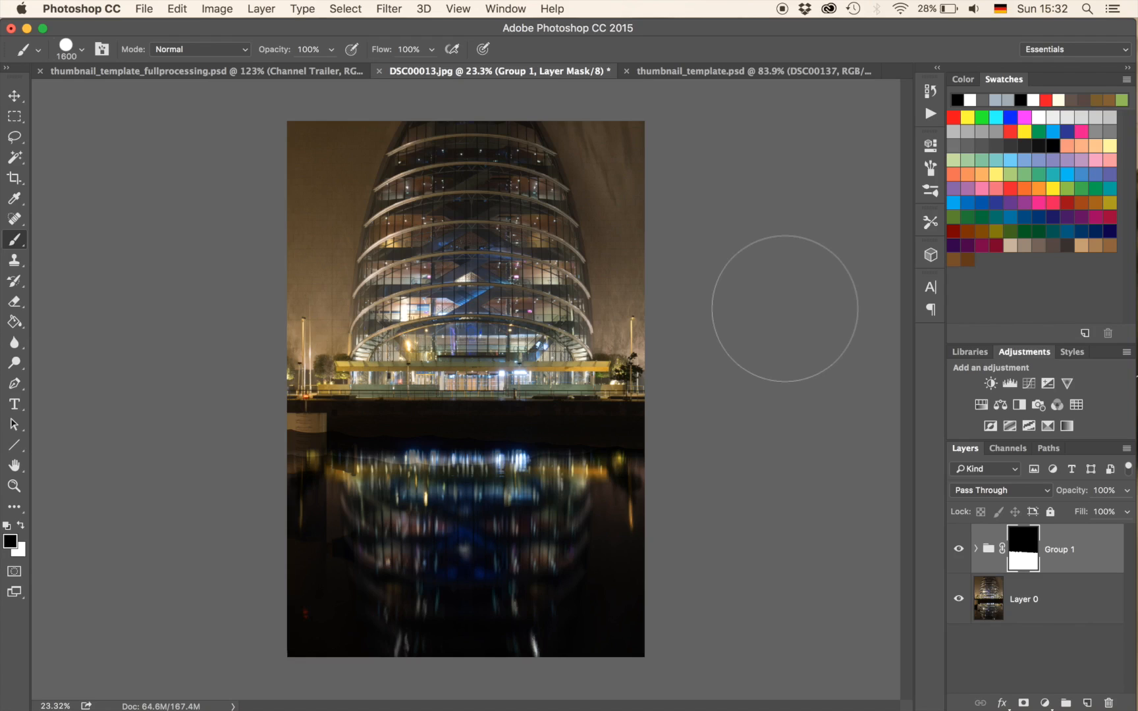
pyautogui.moveTo(279, 542)
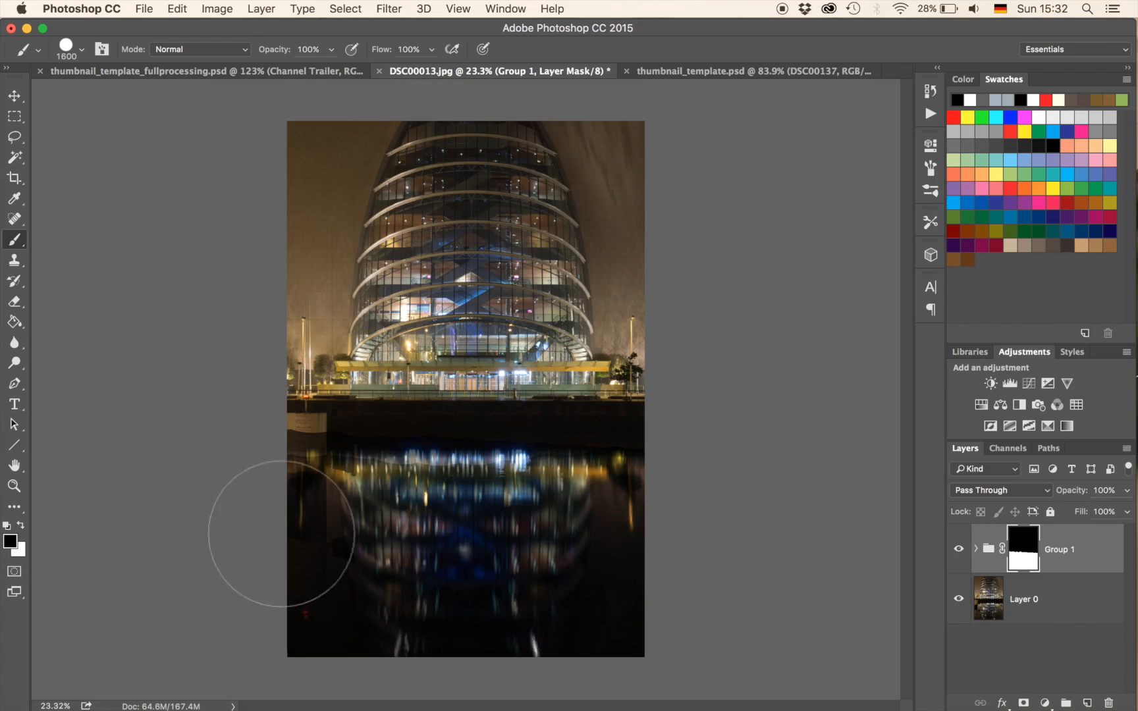
pyautogui.moveTo(424, 548)
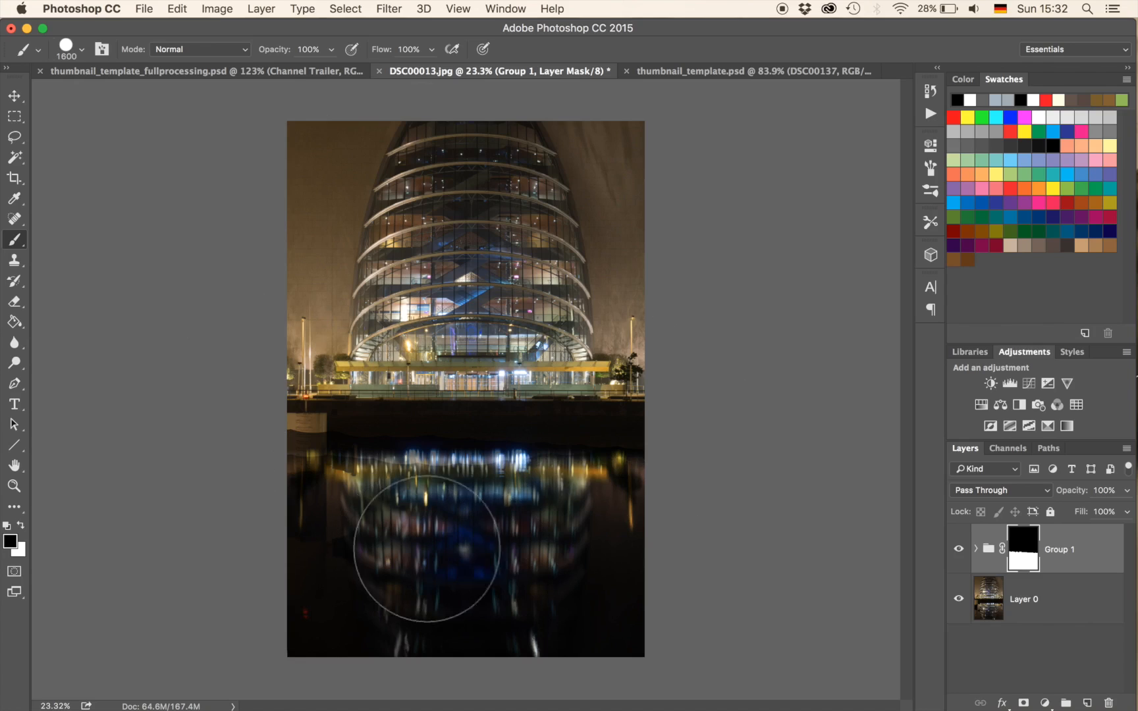
pyautogui.moveTo(735, 322)
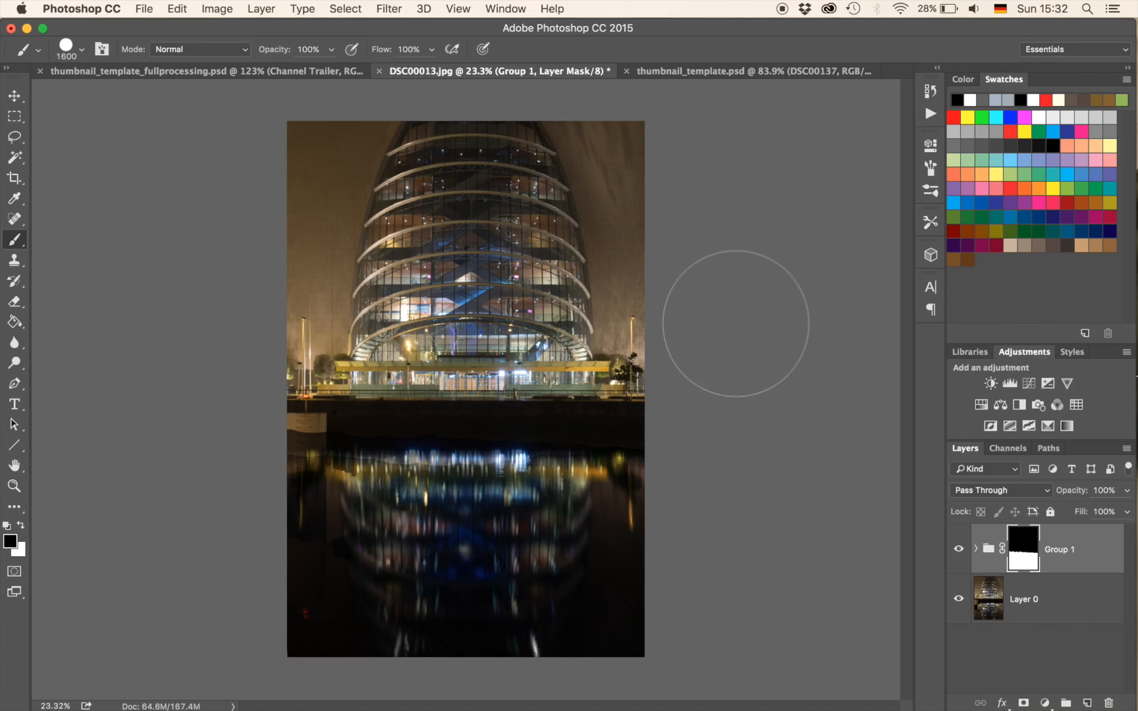